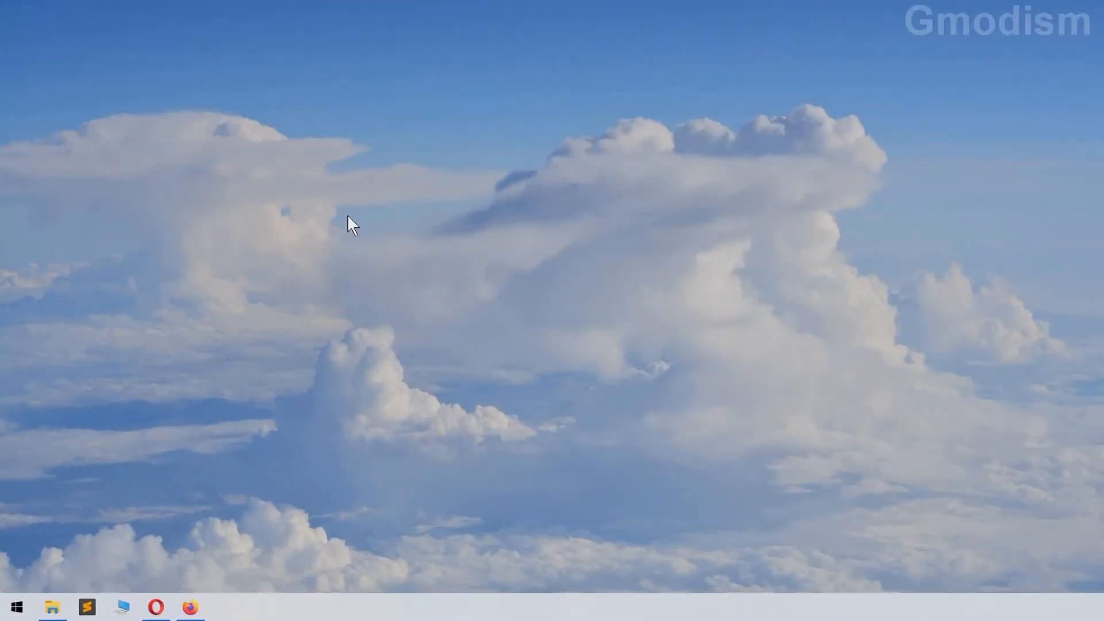
mouse_move(97, 394)
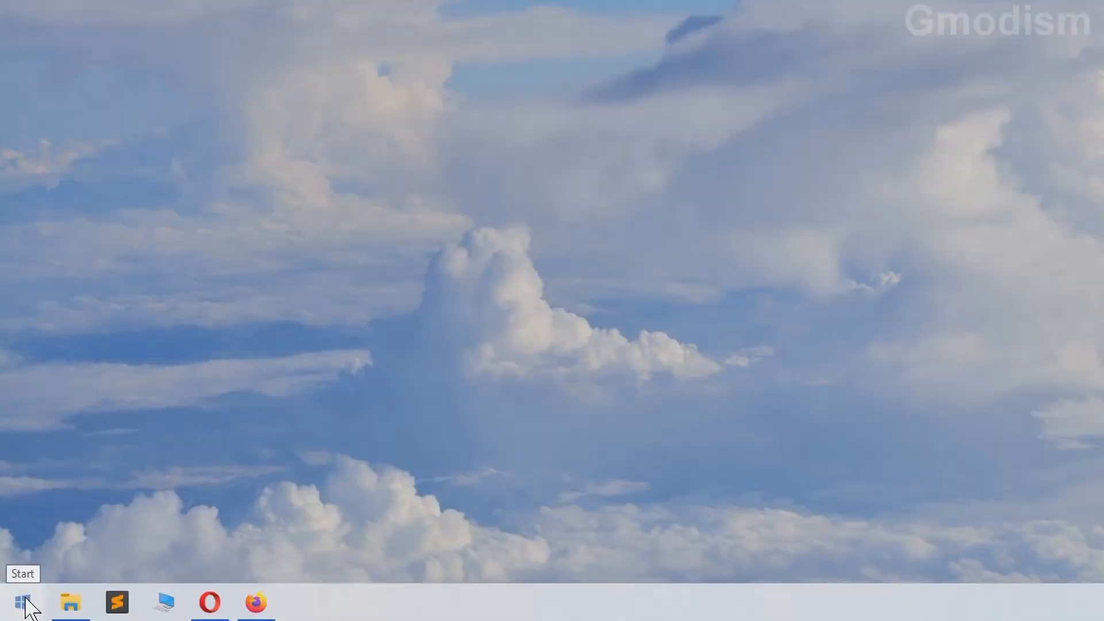
- Bring up the Start button's quick-access menu of system tools
right_click(23, 604)
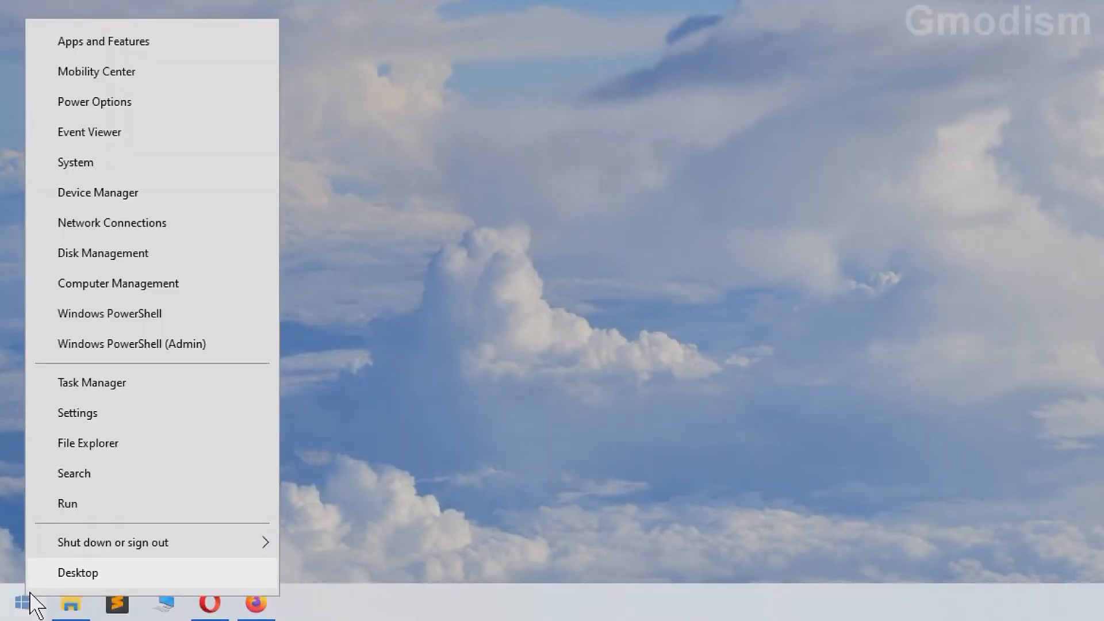
mouse_move(163, 353)
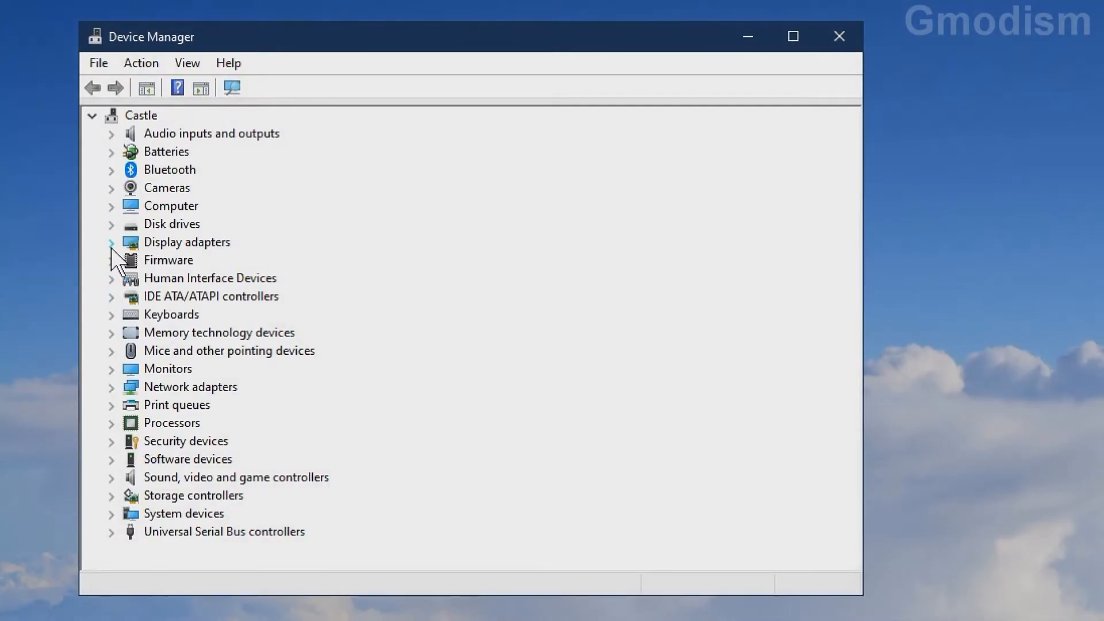
- Expand Display adapters and select the NVIDIA GeForce GTX 950M
click(112, 242)
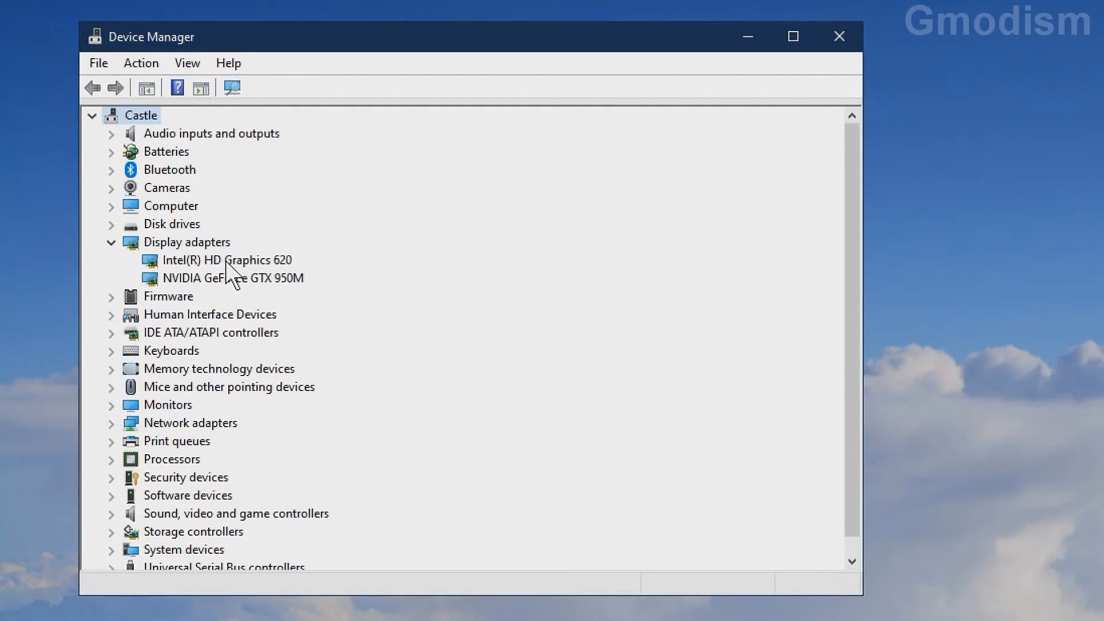
mouse_move(151, 297)
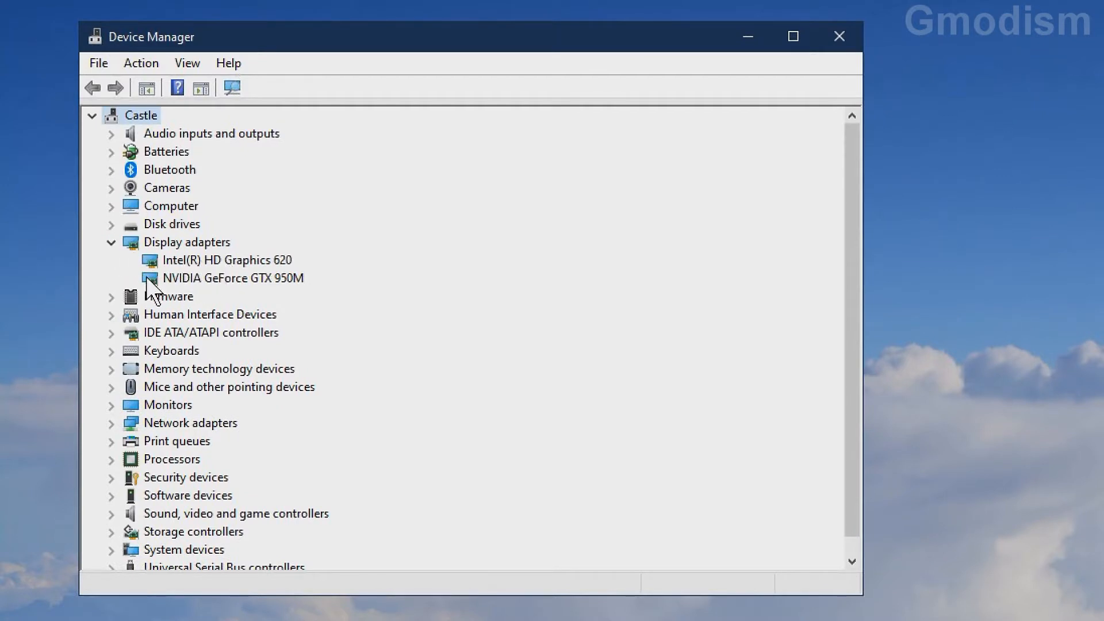
click(233, 278)
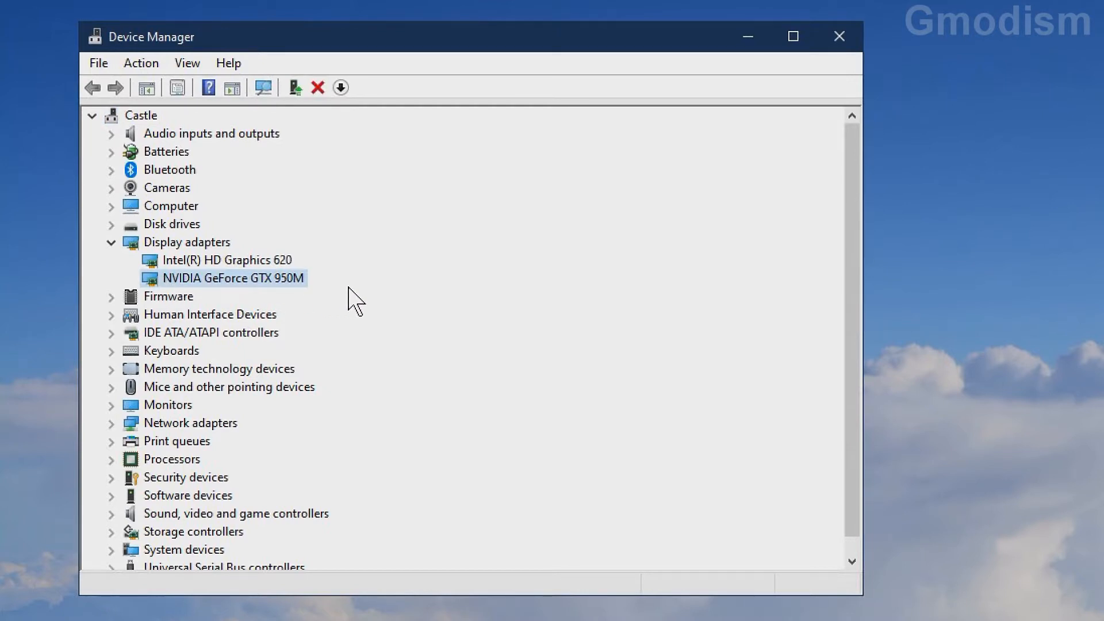
mouse_move(282, 286)
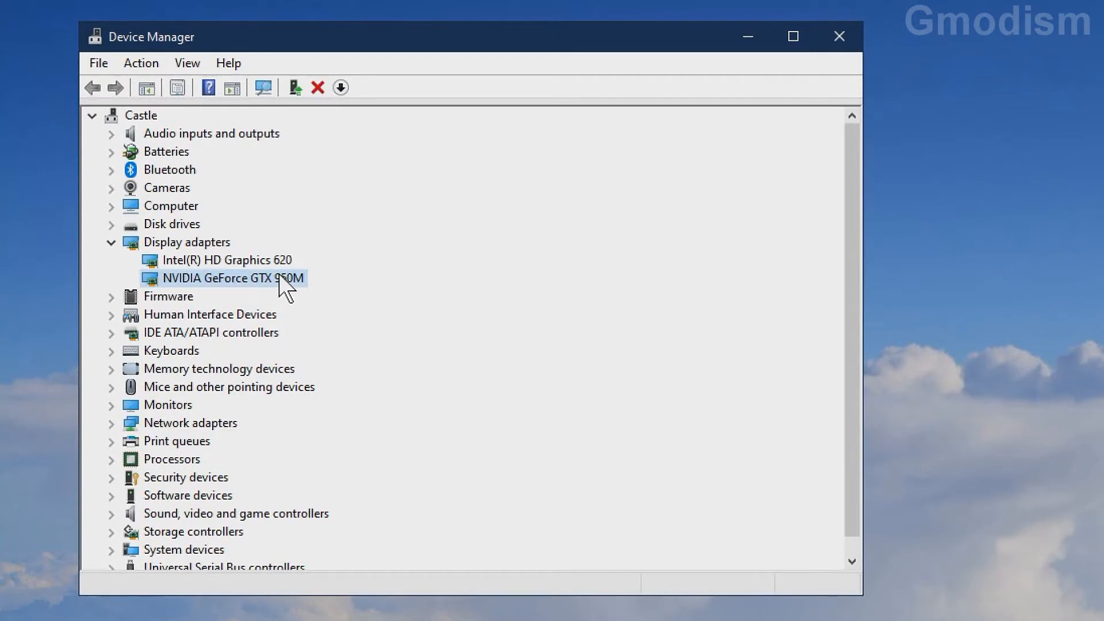
- Show the GTX 950M driver details: version 26.21.14.4166 dated 2019-12-06
double_click(222, 277)
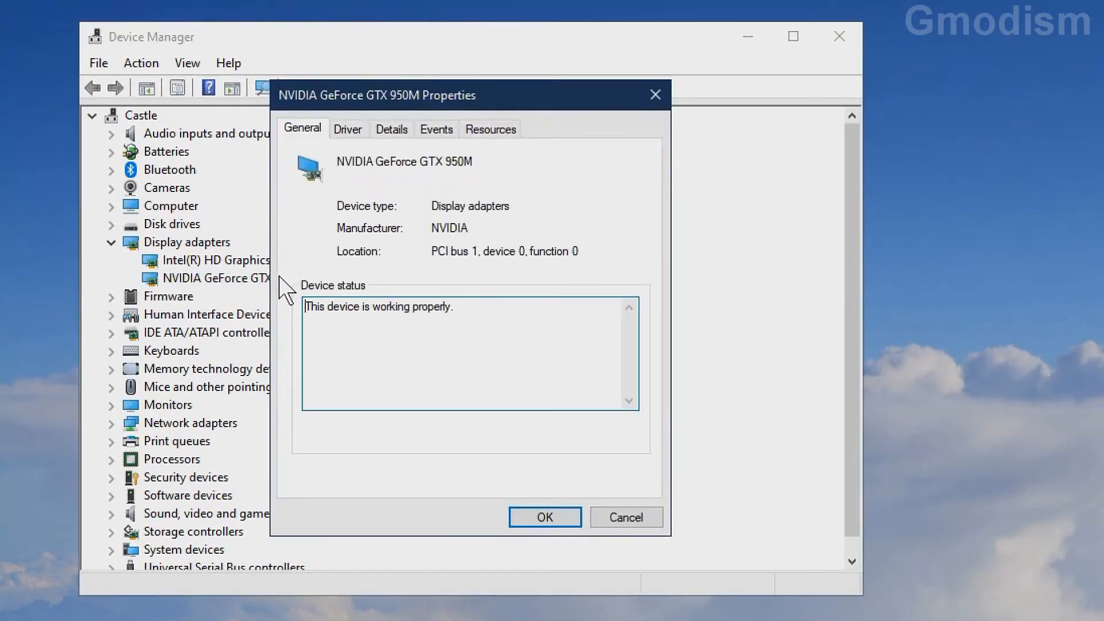
mouse_move(359, 196)
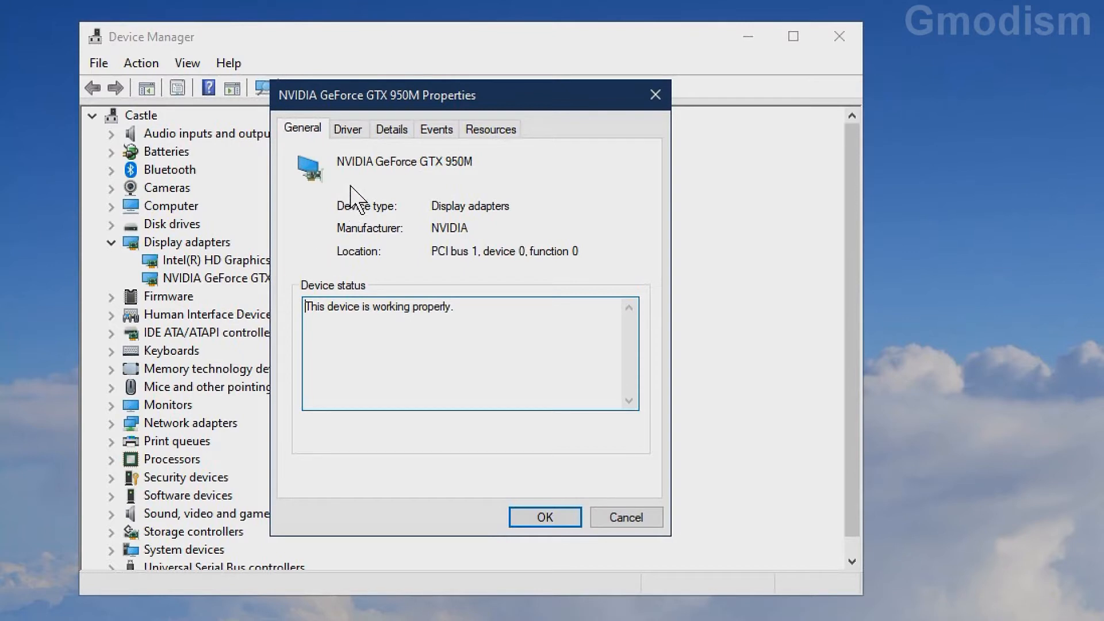
click(346, 129)
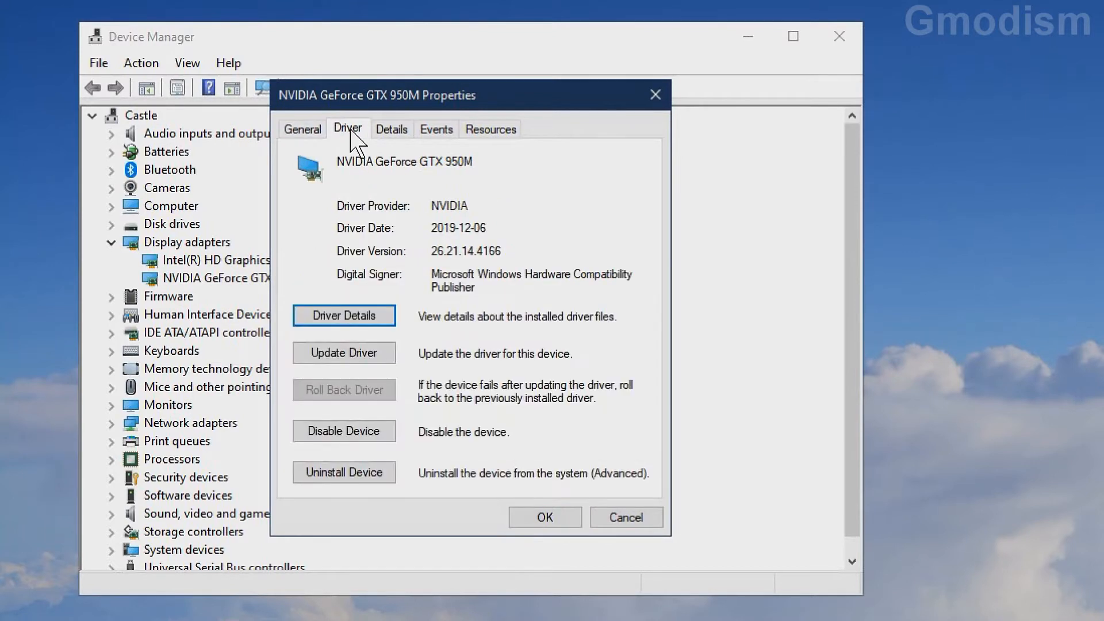
mouse_move(433, 239)
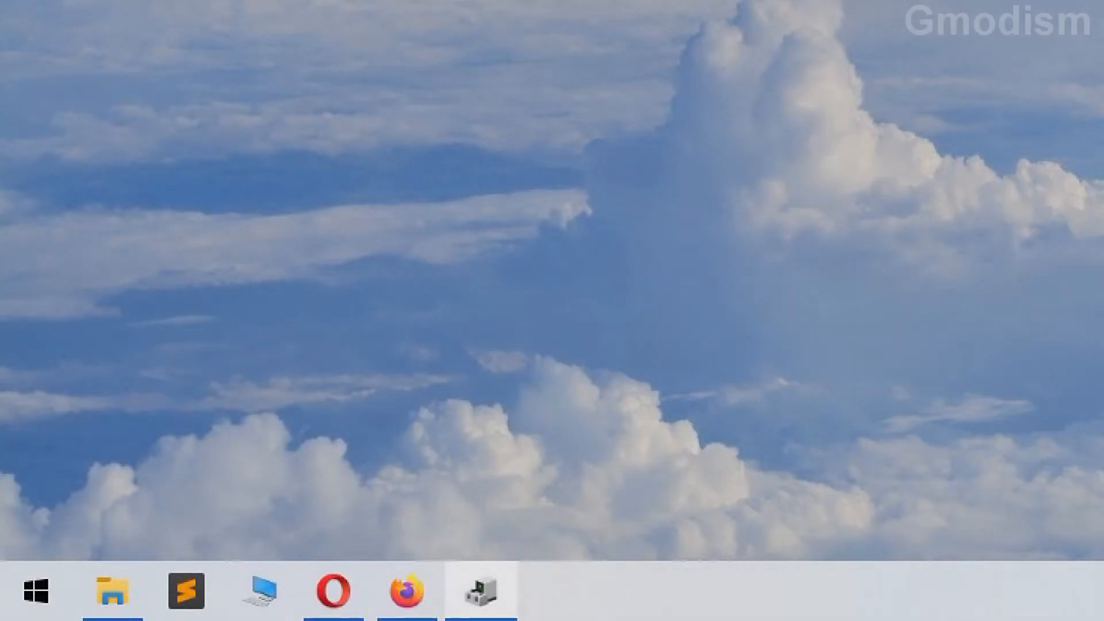
mouse_move(405, 590)
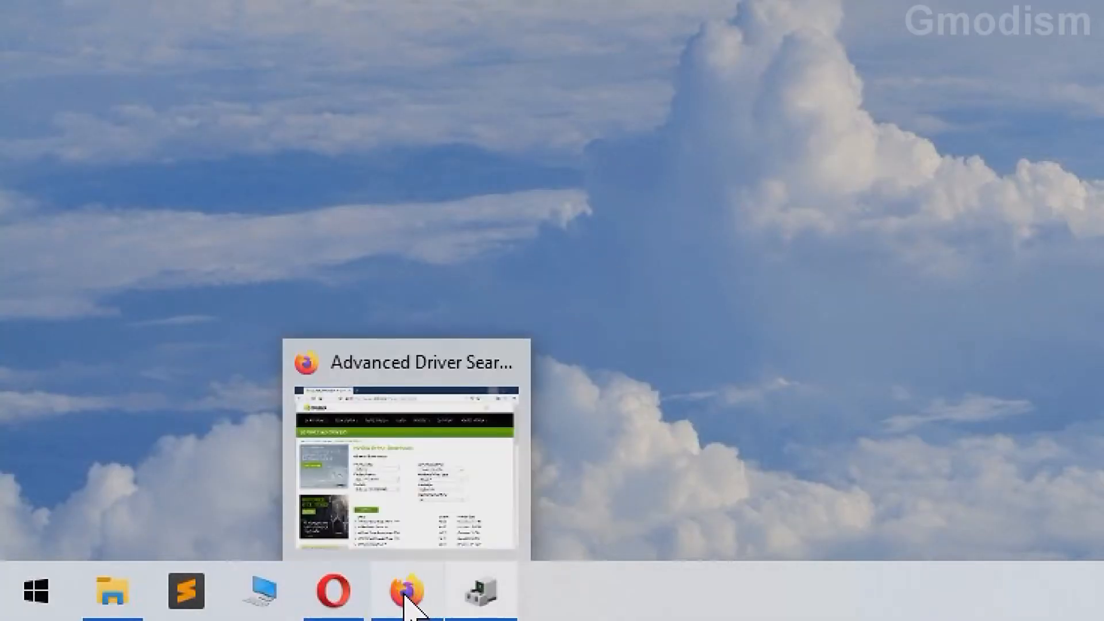
- Restore Firefox with NVIDIA's Advanced Driver Search page beside Device Manager
click(405, 590)
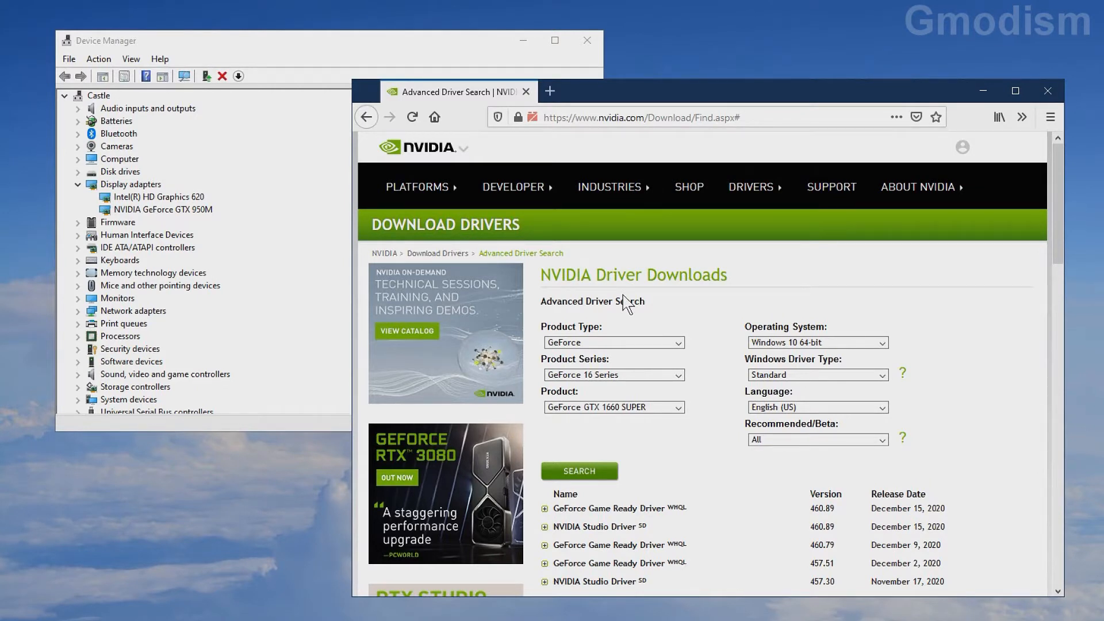
- Set Product Series to GeForce 900M Series (Notebooks), giving product GeForce GTX 950M
click(1014, 90)
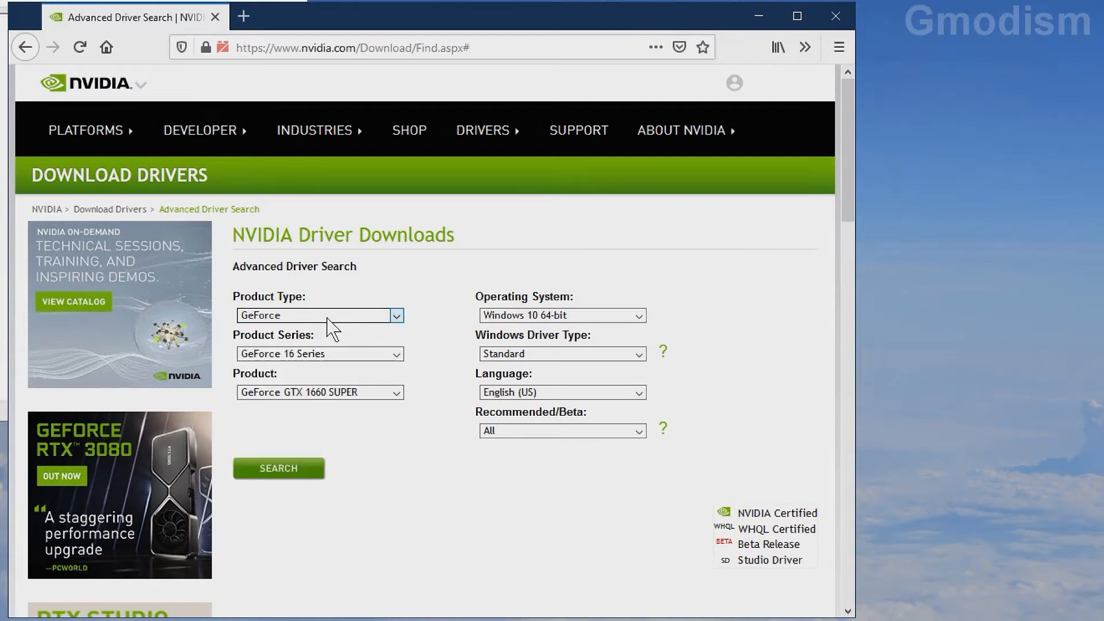
click(320, 353)
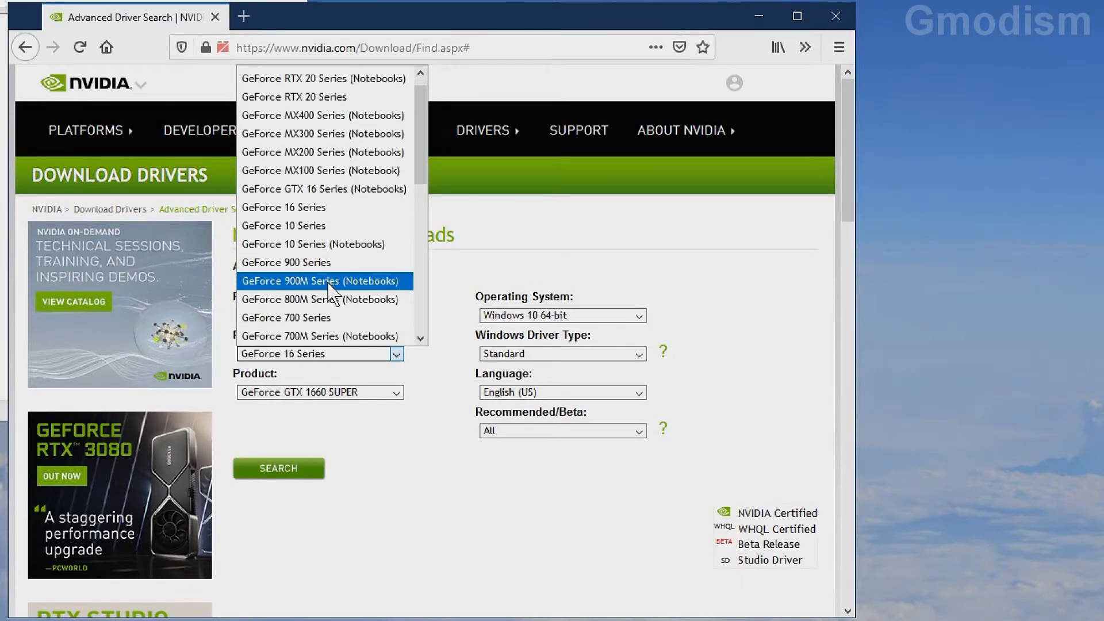
click(321, 280)
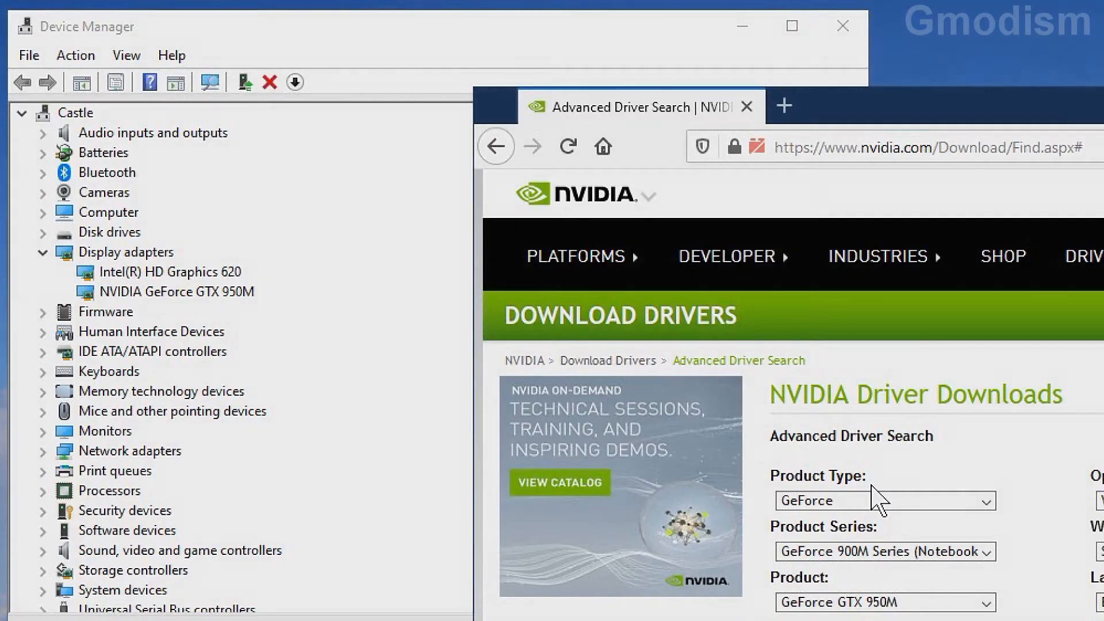
mouse_move(584, 458)
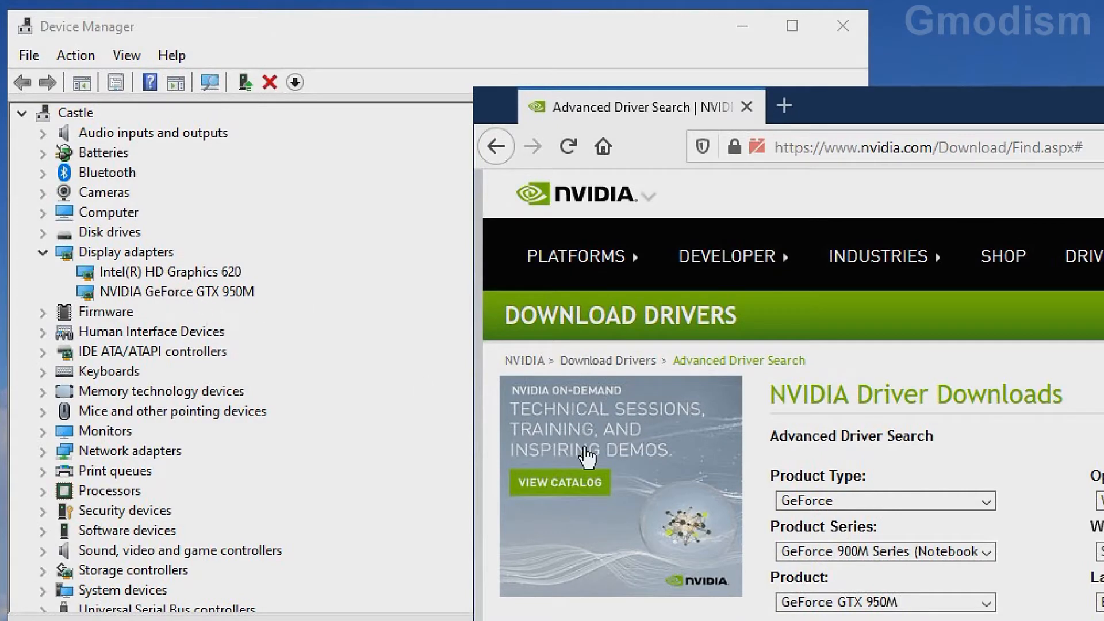
mouse_move(906, 578)
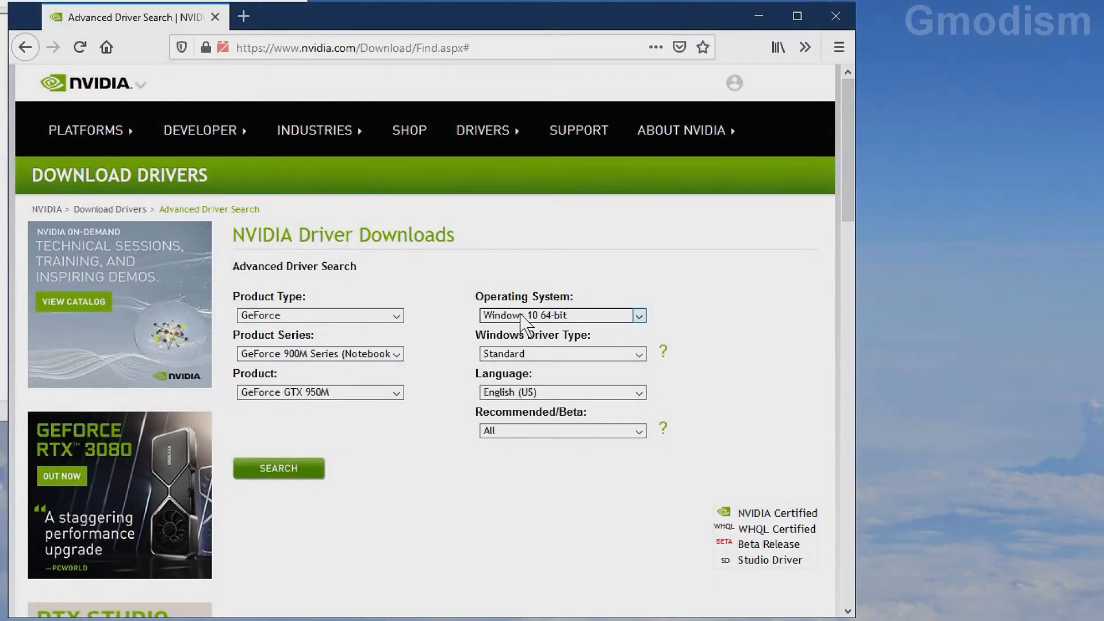
click(561, 315)
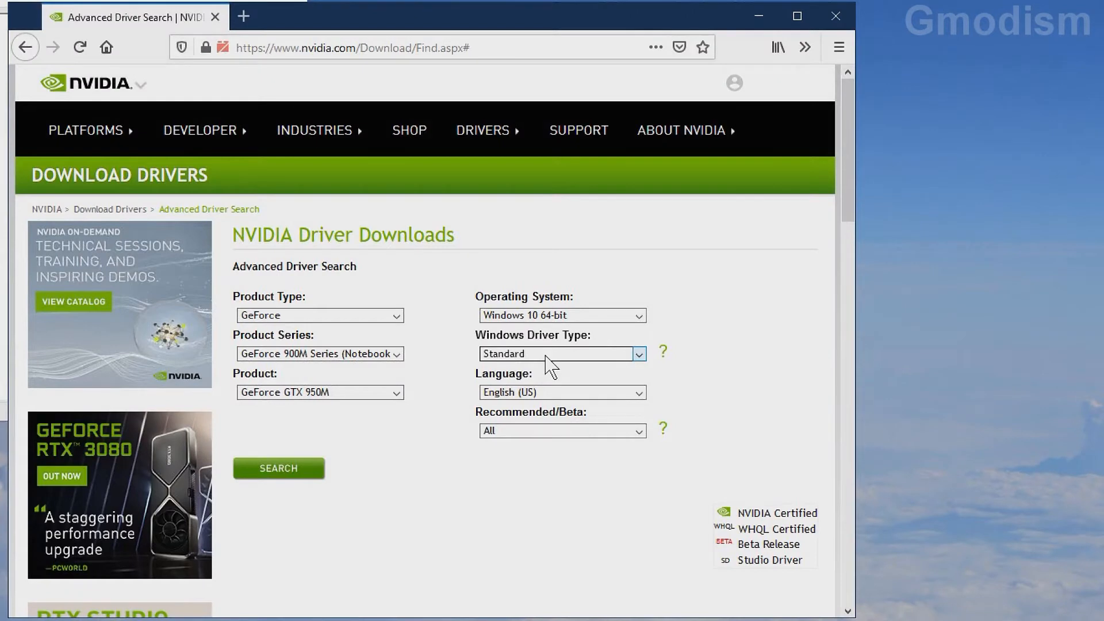
click(561, 353)
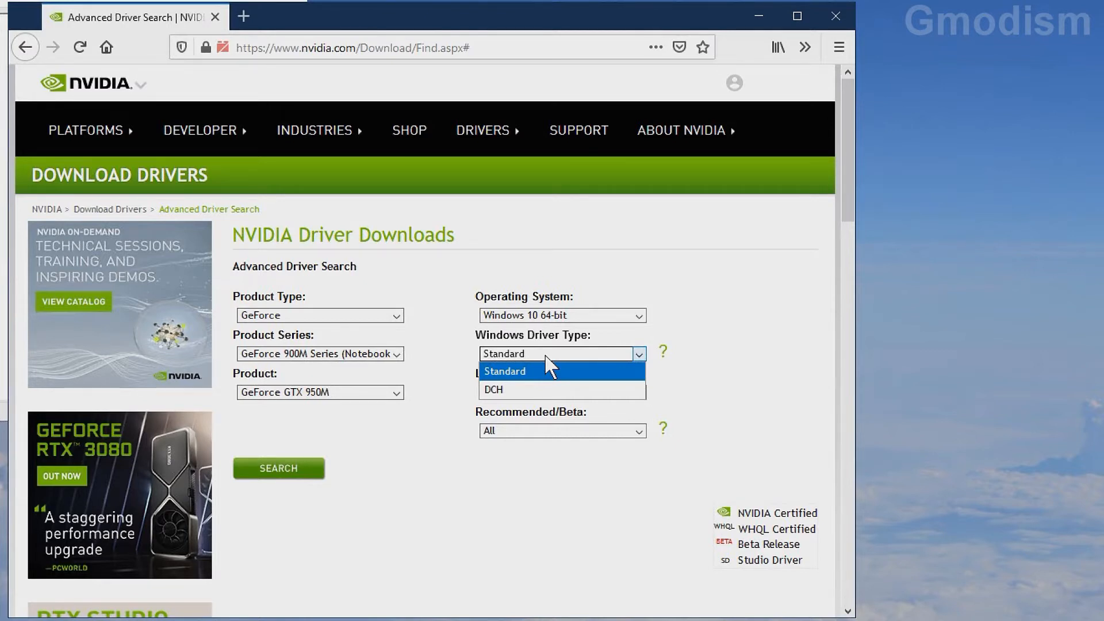
mouse_move(553, 372)
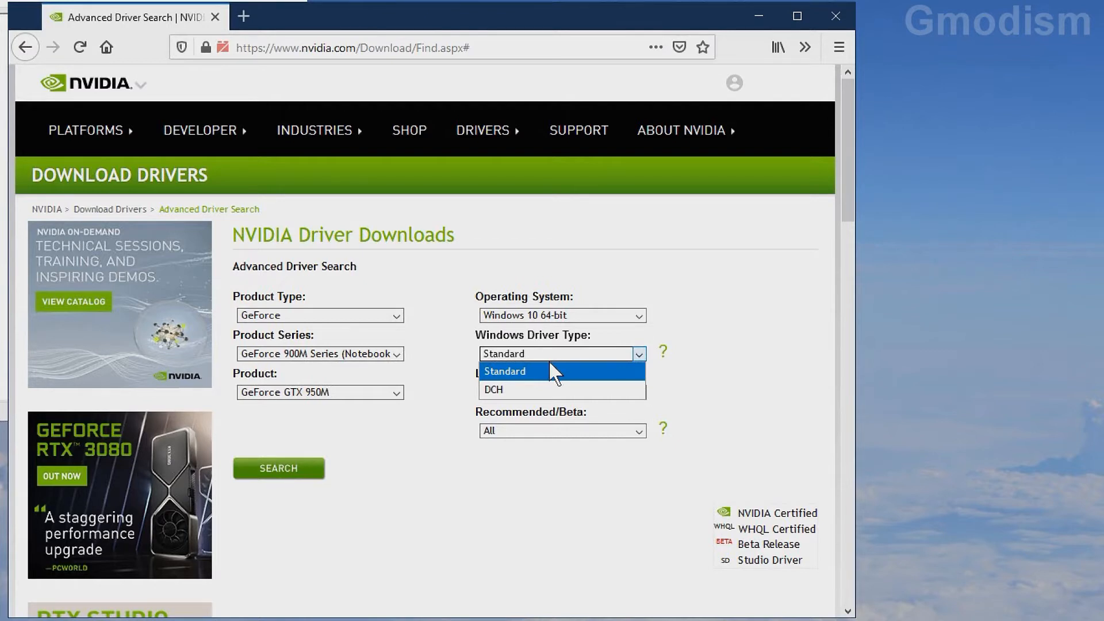
click(503, 372)
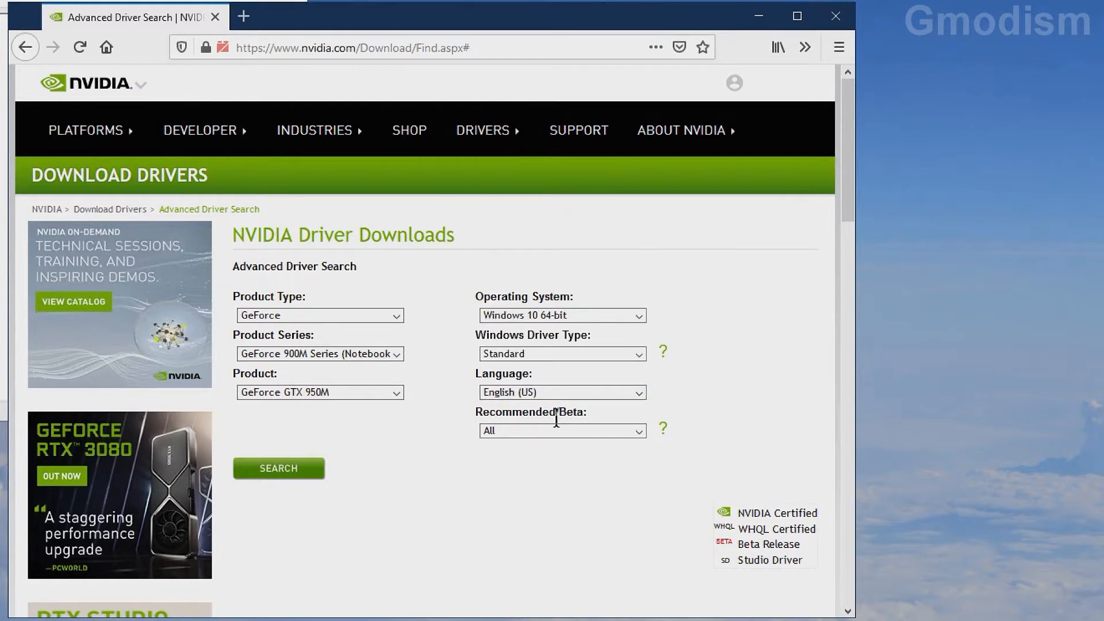
mouse_move(321, 482)
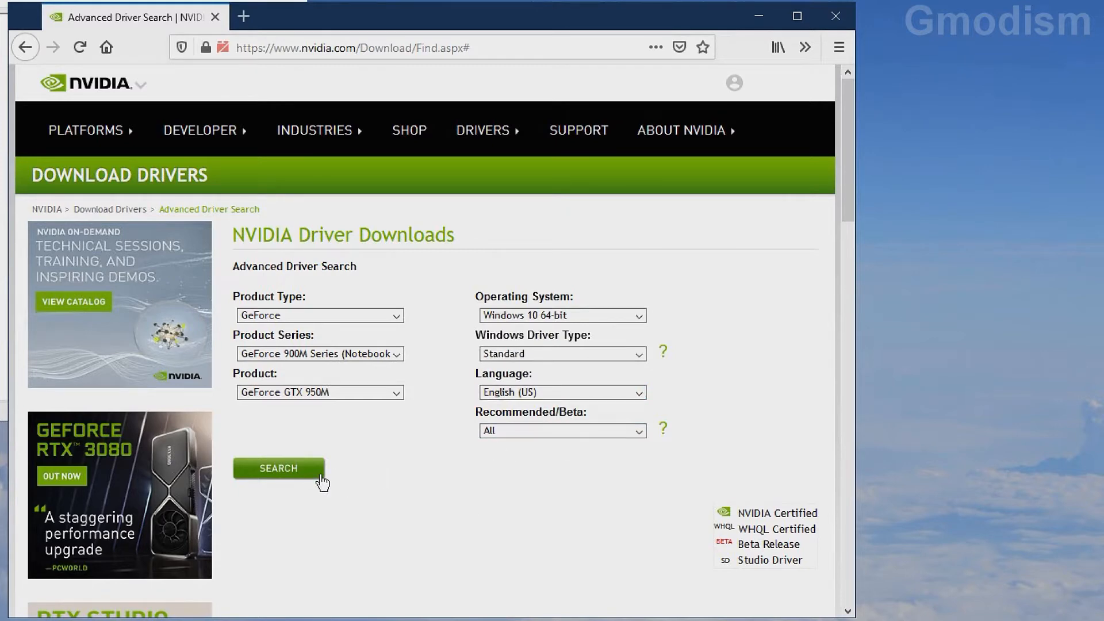
- Search drivers for the GTX 950M and review the Game Ready results, newest 460.89
click(279, 468)
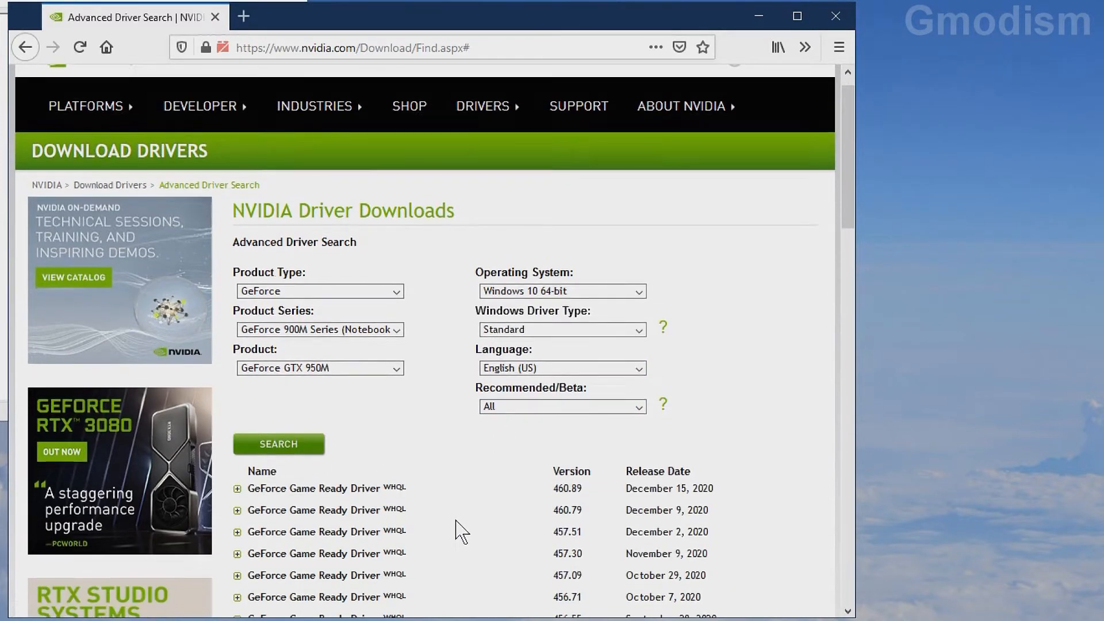
scroll(down, 3)
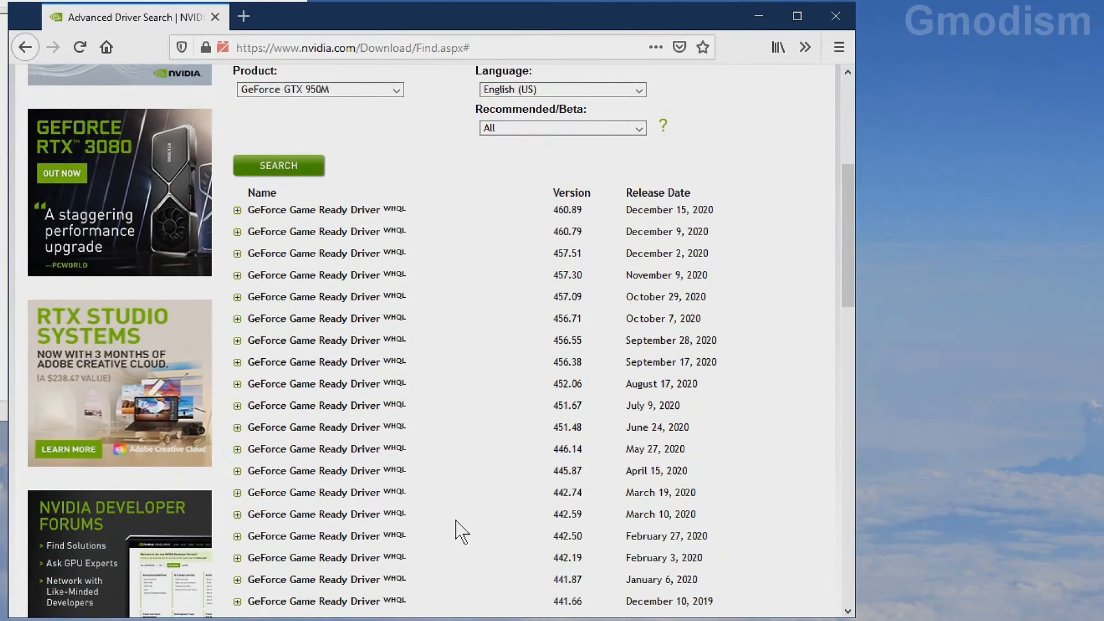
scroll(down, 3)
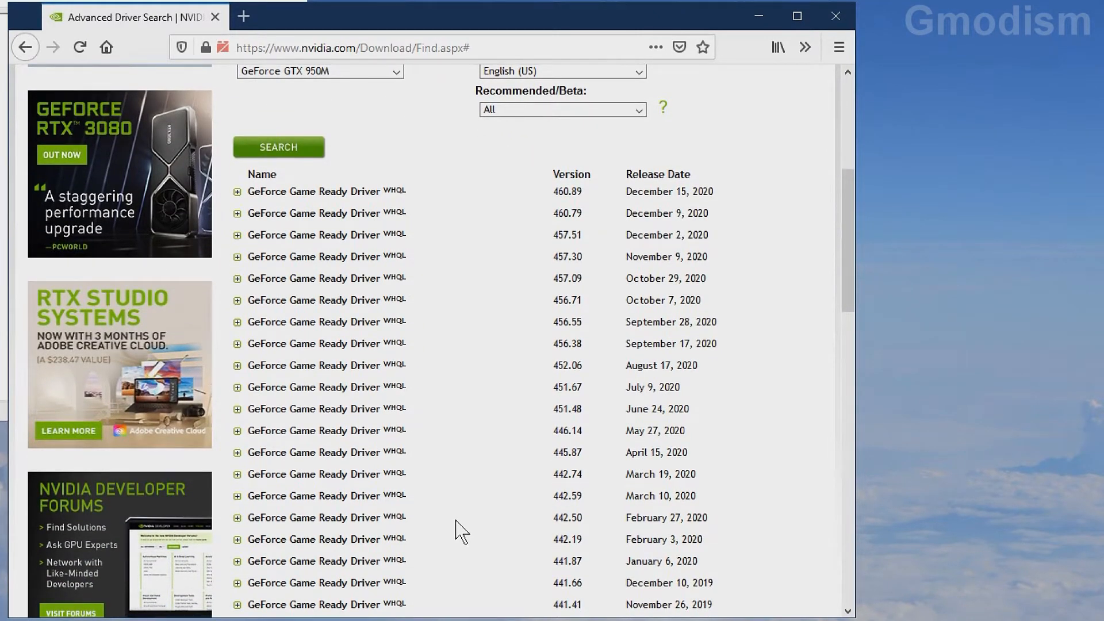
mouse_move(507, 232)
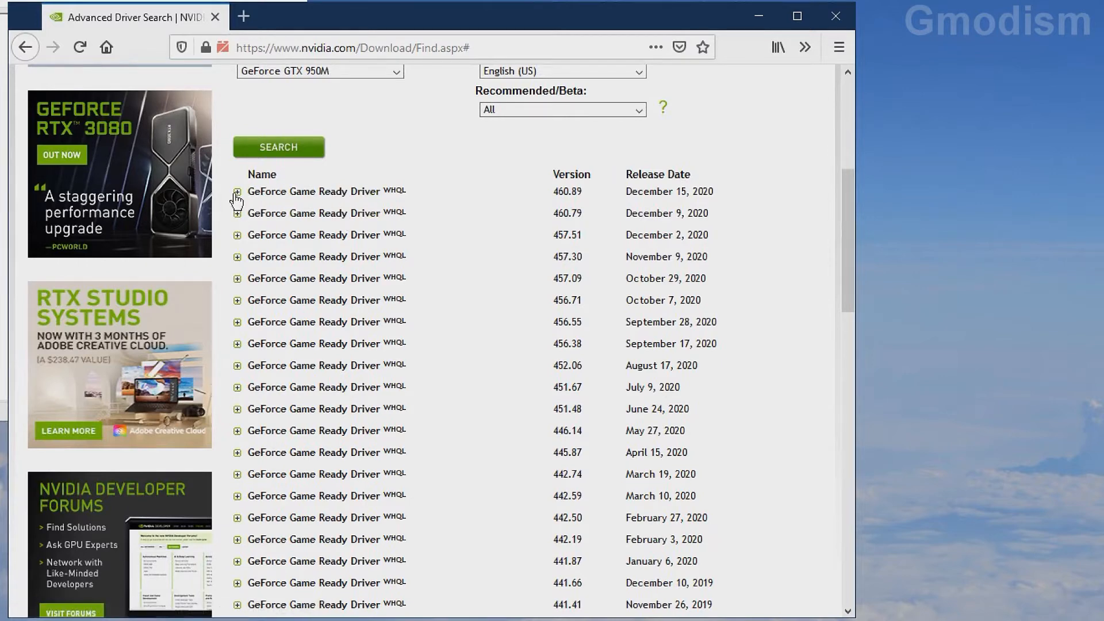
- Expand the 460.89 release notes and go to its GeForce Game Ready Driver page
click(238, 192)
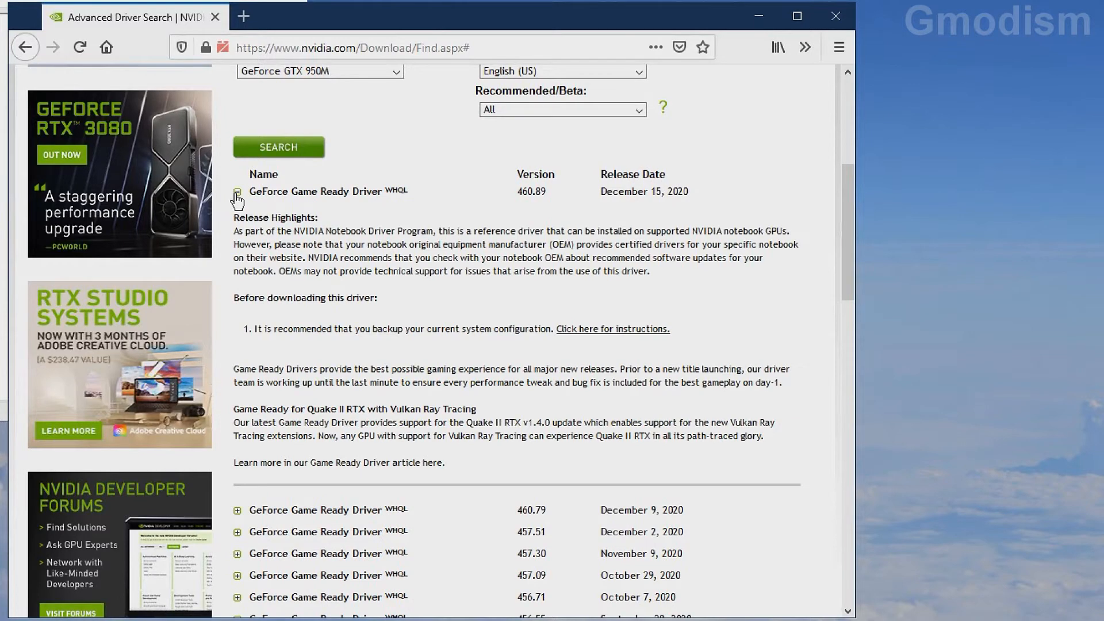
mouse_move(292, 196)
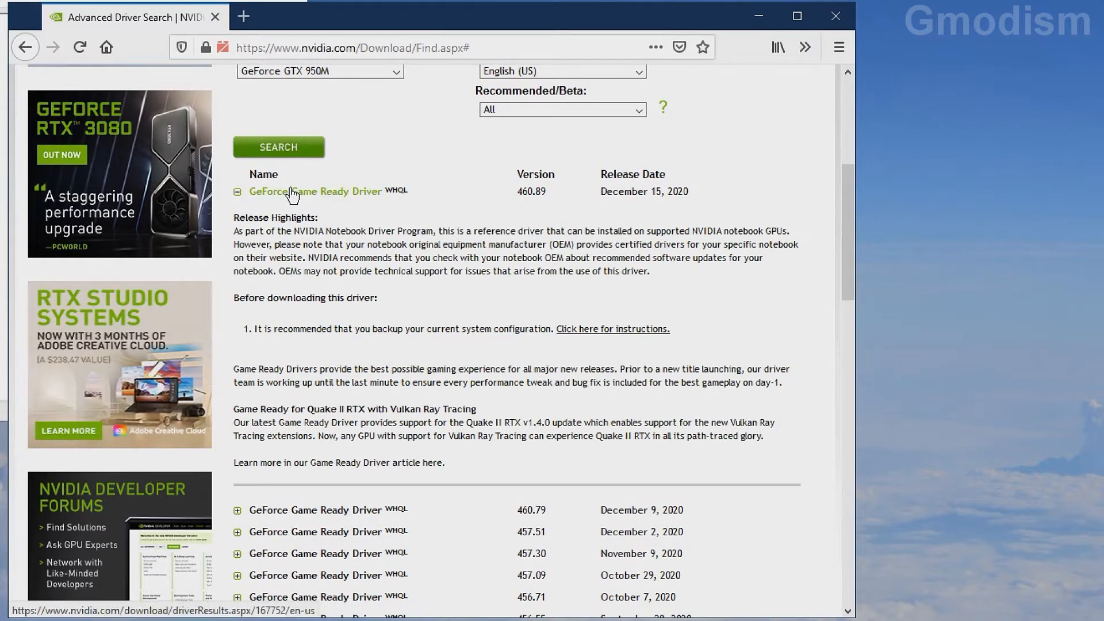
click(315, 191)
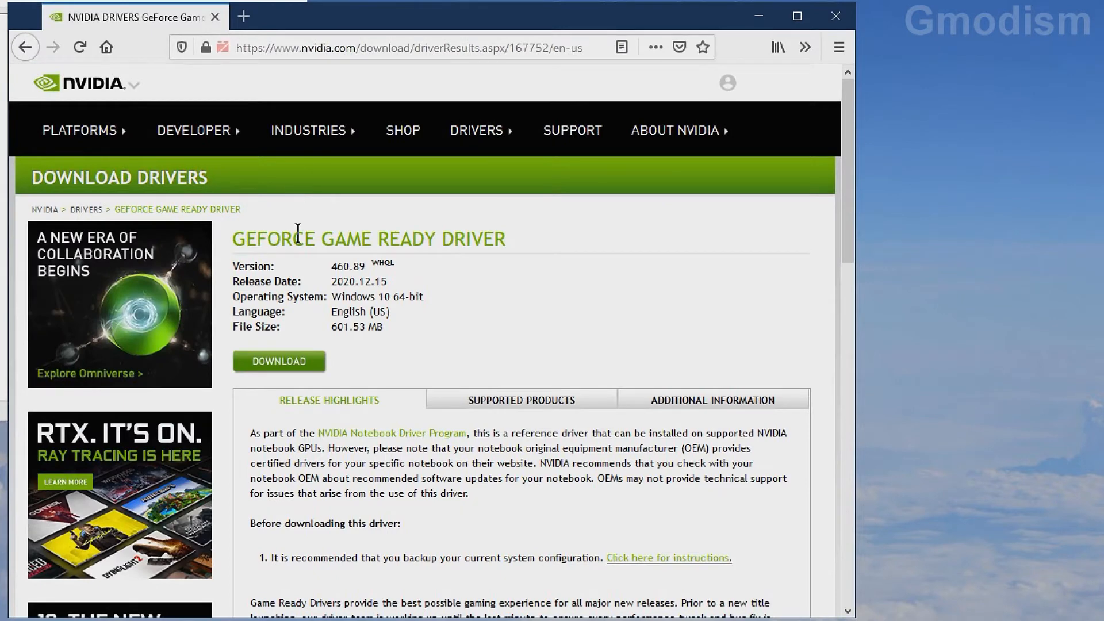
- Download the 460.89 notebook driver installer (602 MB) and save the file
click(279, 362)
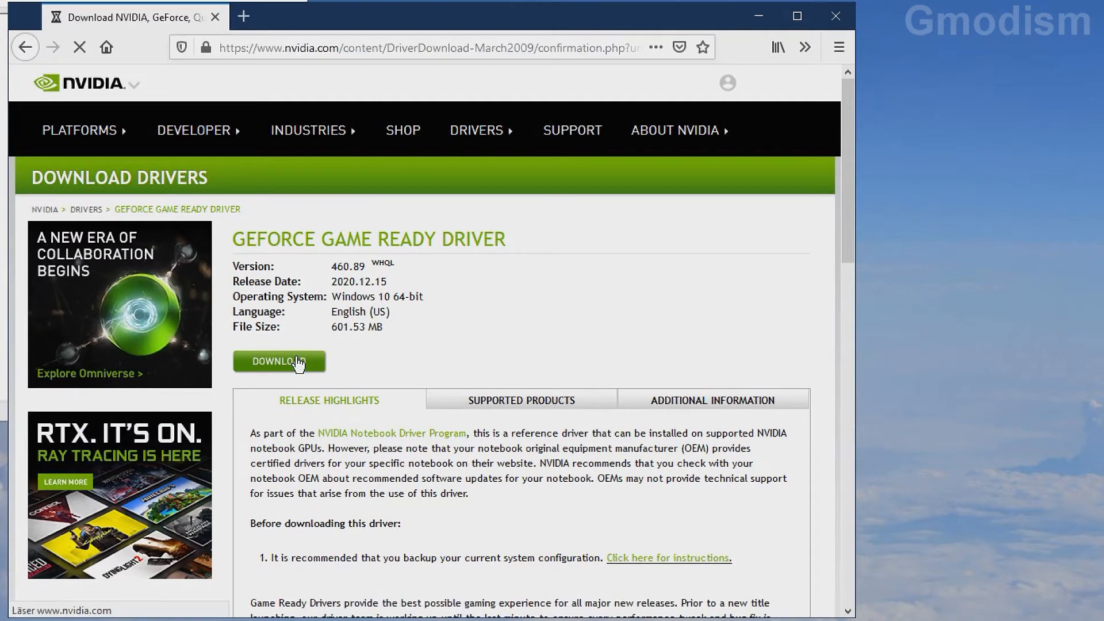
click(279, 361)
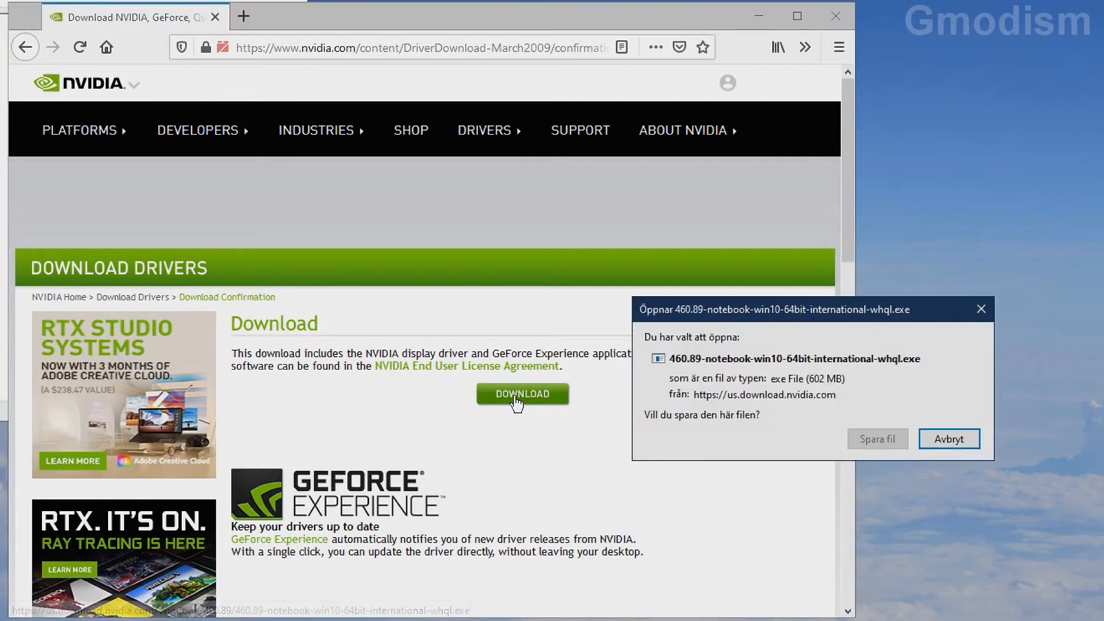
click(876, 438)
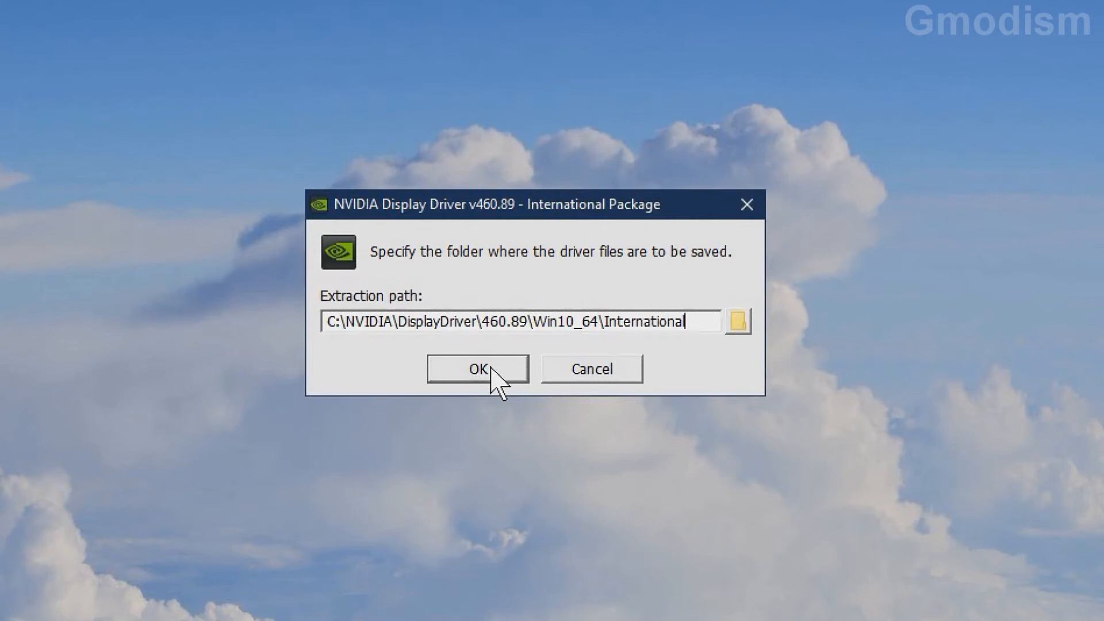
- Extract to the default folder and choose NVIDIA Graphics Driver only, without GeForce Experience
click(476, 368)
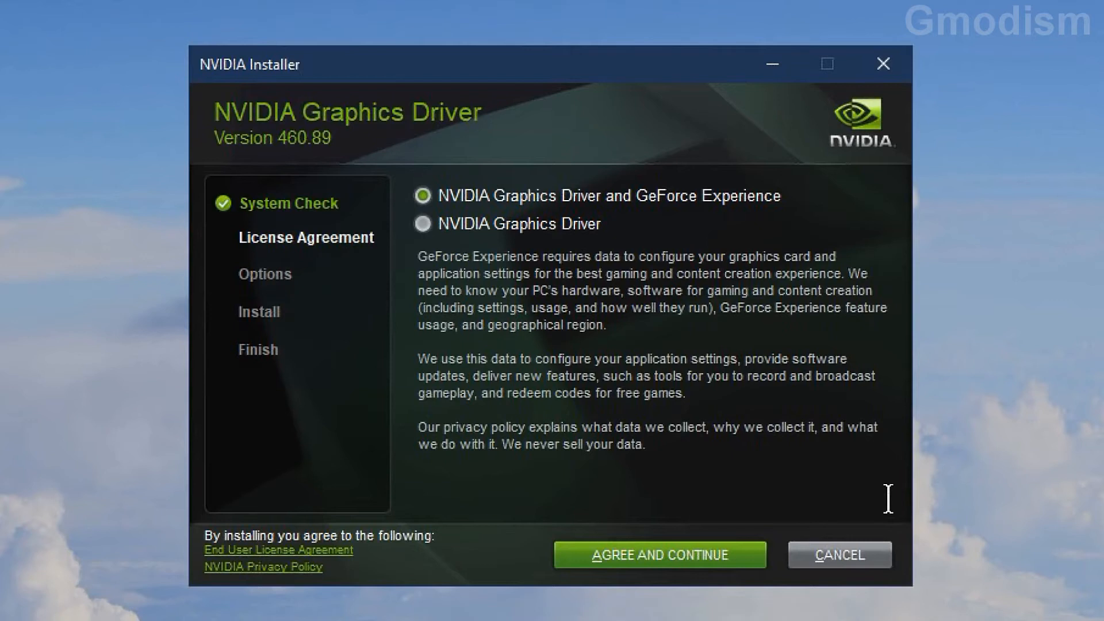
mouse_move(574, 219)
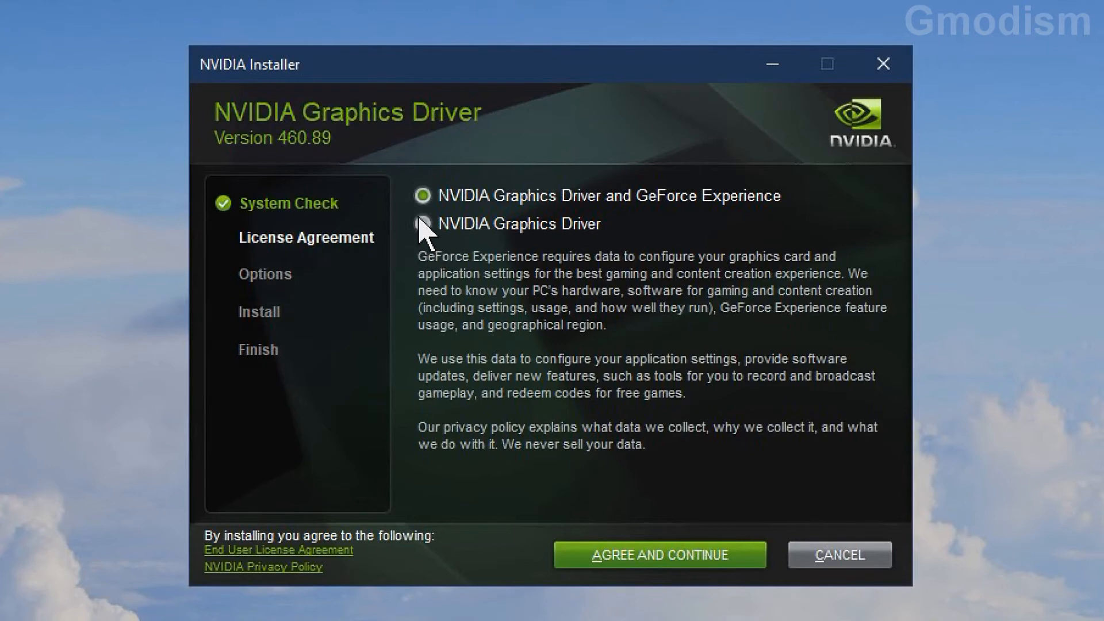
click(422, 225)
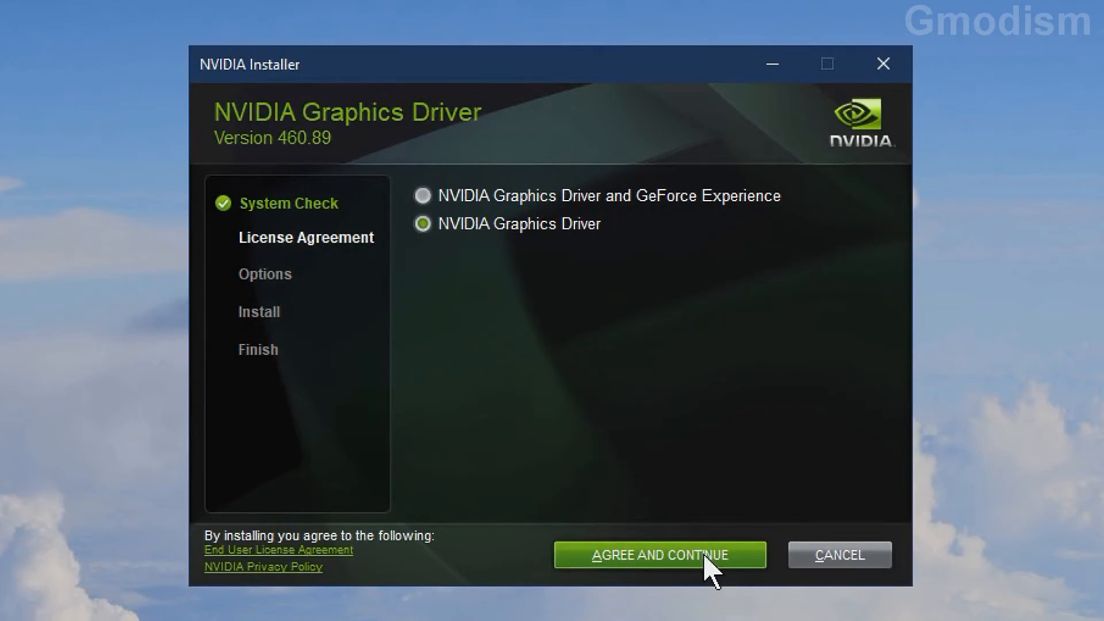
- Accept the license, choose Custom (Advanced) and enable 'Perform a clean installation'
click(657, 554)
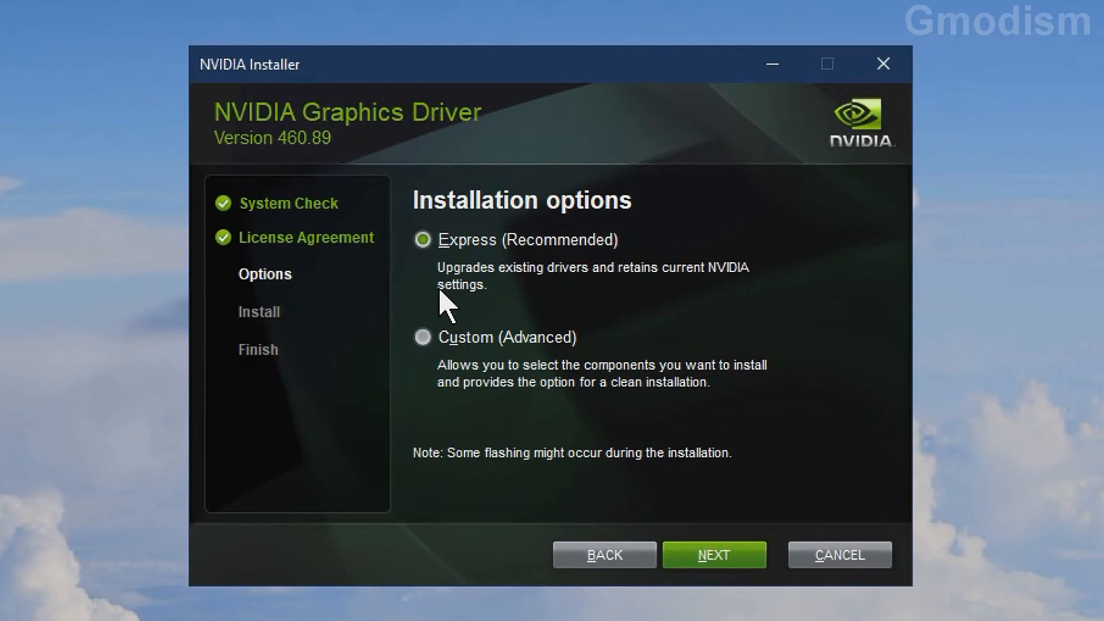
click(422, 337)
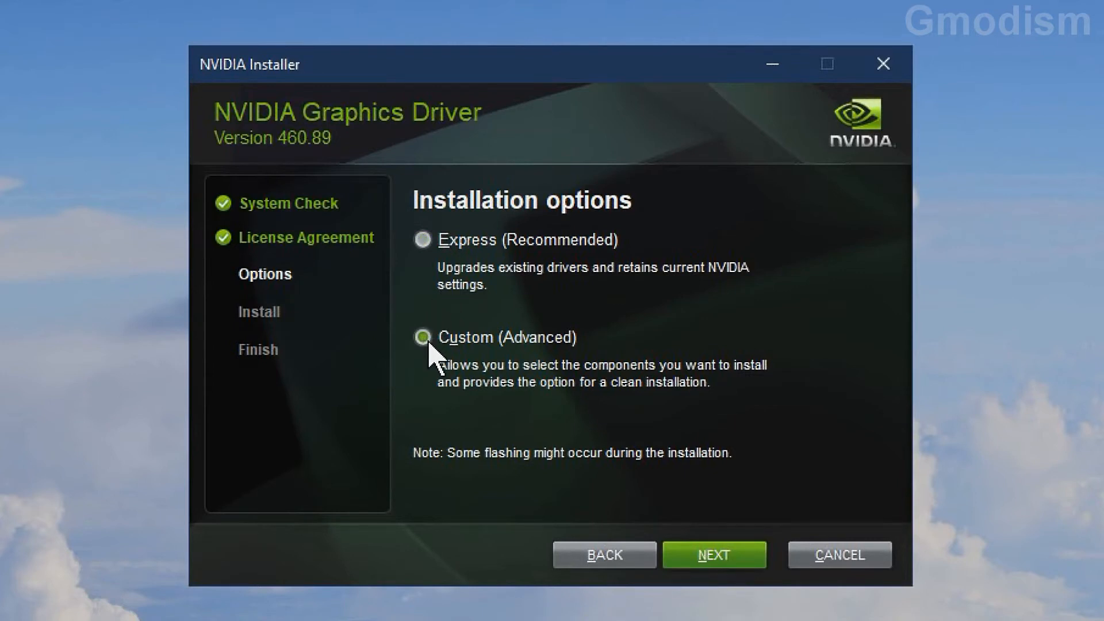
click(713, 554)
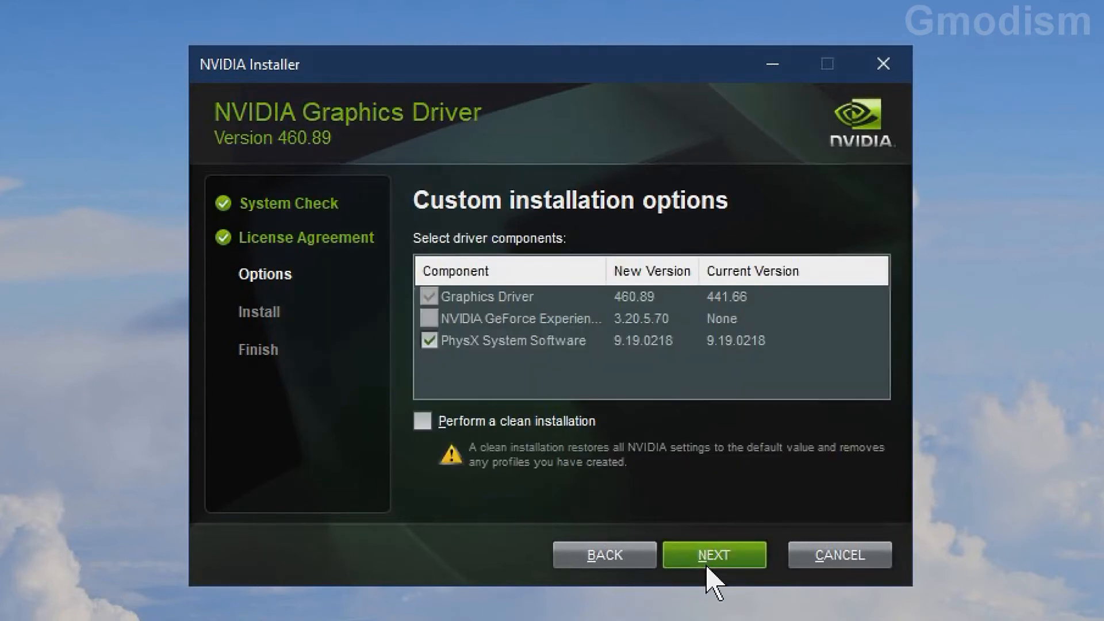
mouse_move(697, 412)
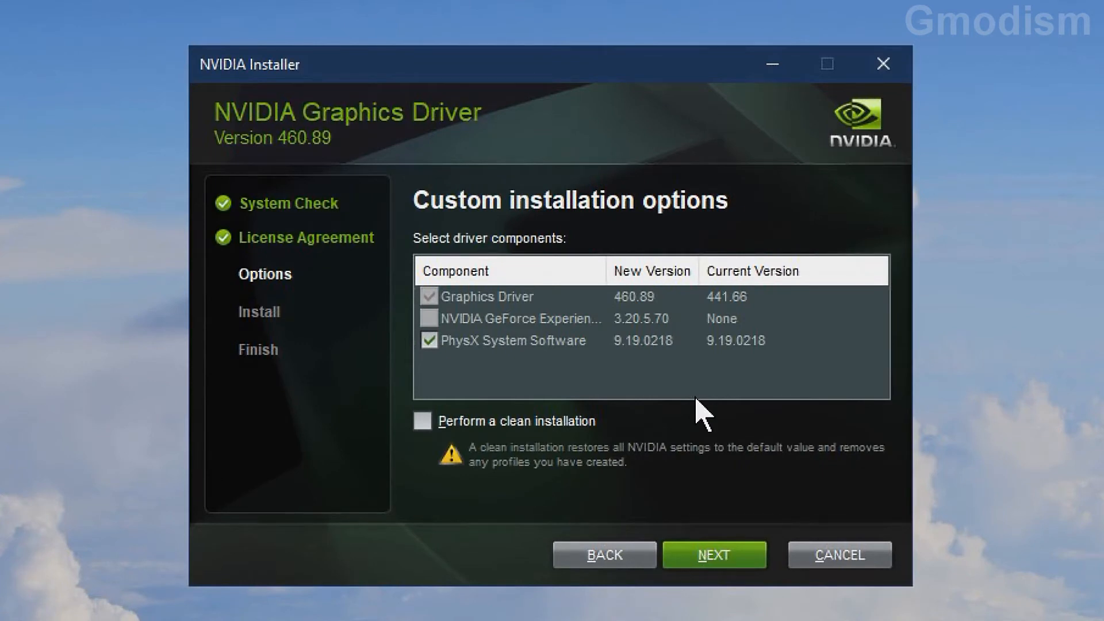
mouse_move(644, 380)
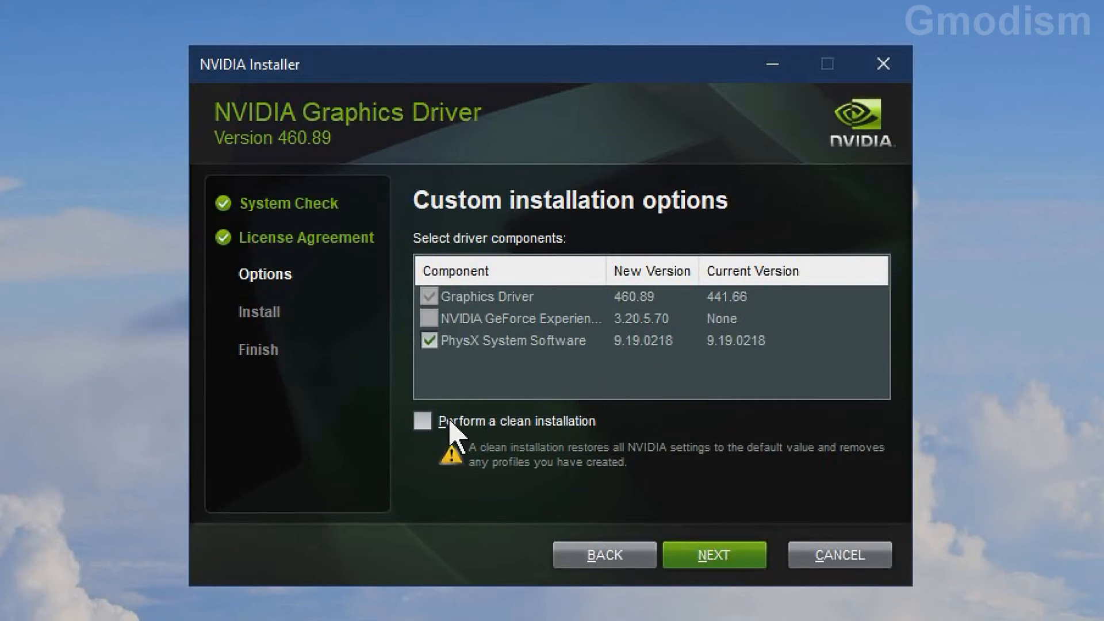
mouse_move(422, 425)
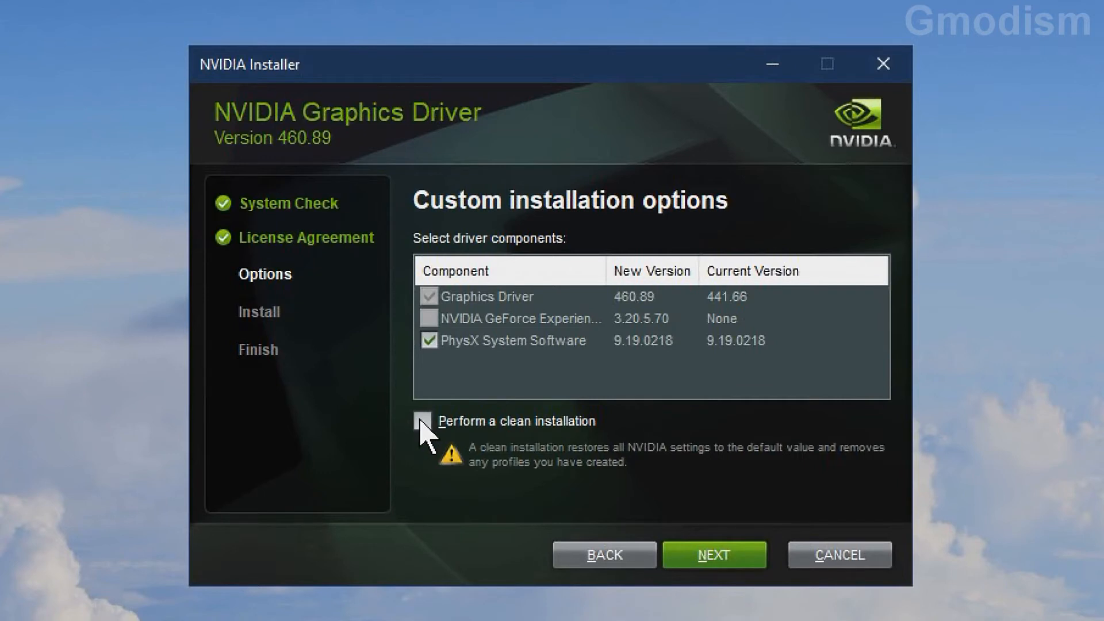
click(422, 421)
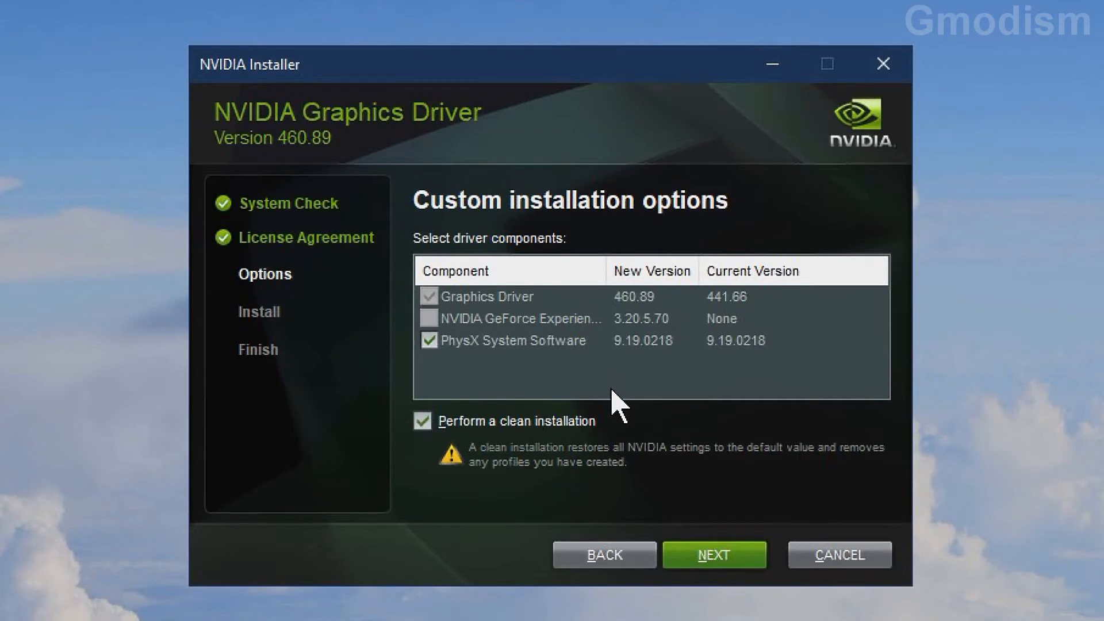
mouse_move(645, 395)
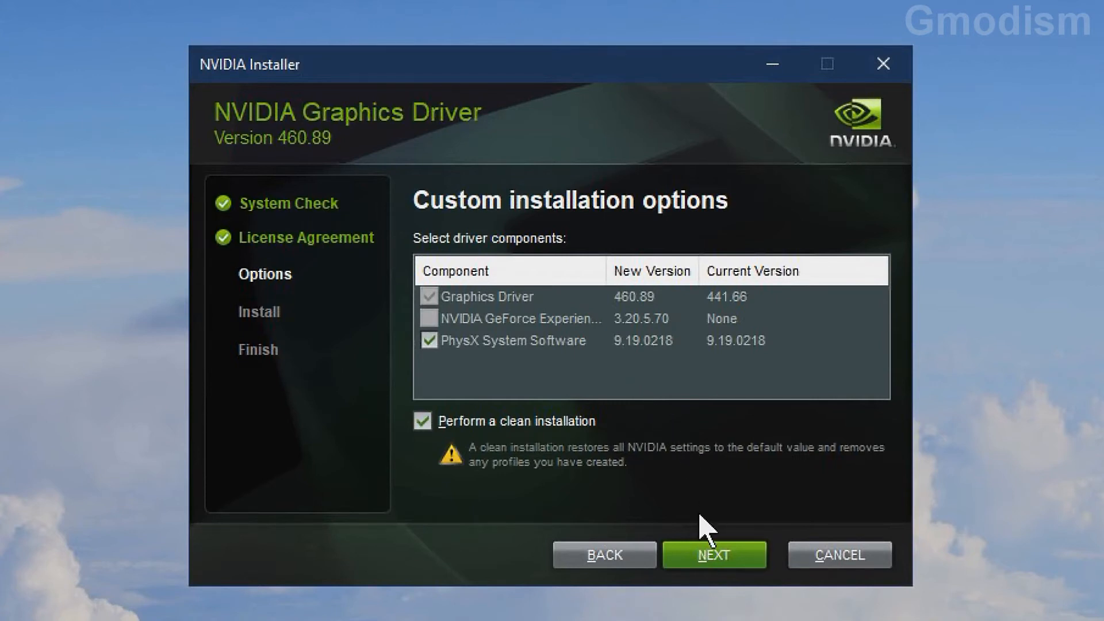
- Start the installation and let it finish with Graphics Driver 460.89 installed
click(713, 554)
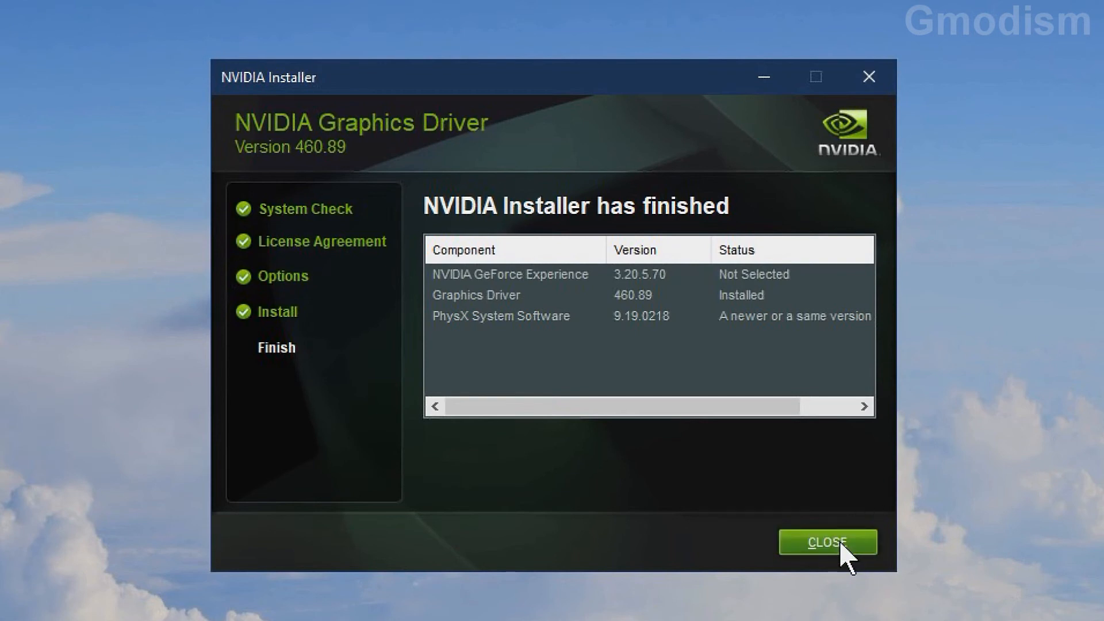
- Close the finished installer and launch NVIDIA Control Panel from the desktop context menu
click(827, 542)
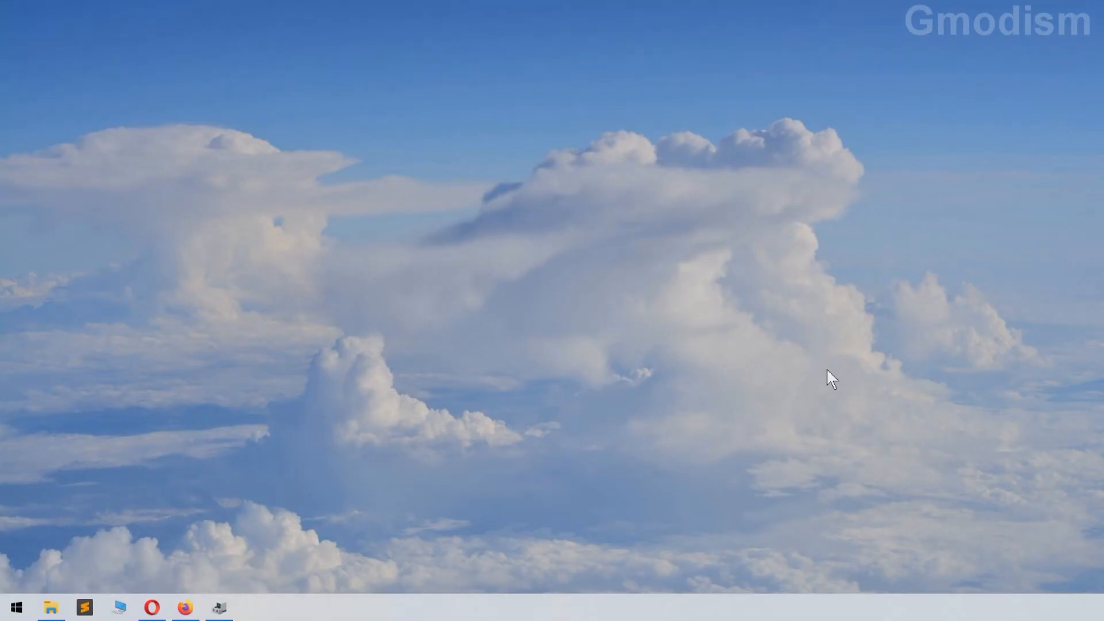
mouse_move(623, 197)
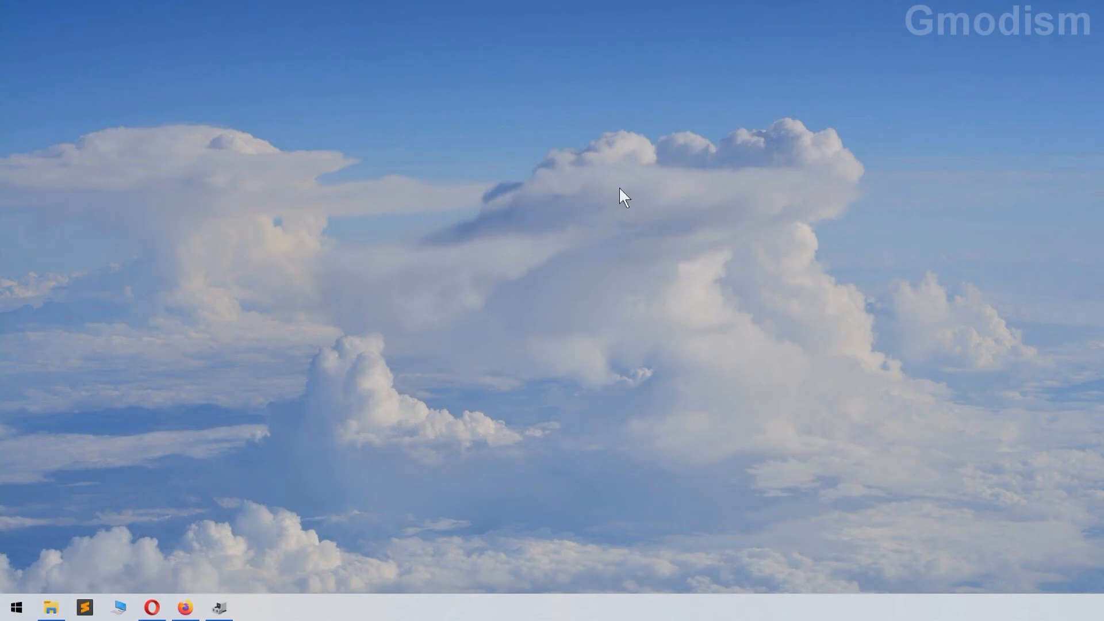
right_click(622, 197)
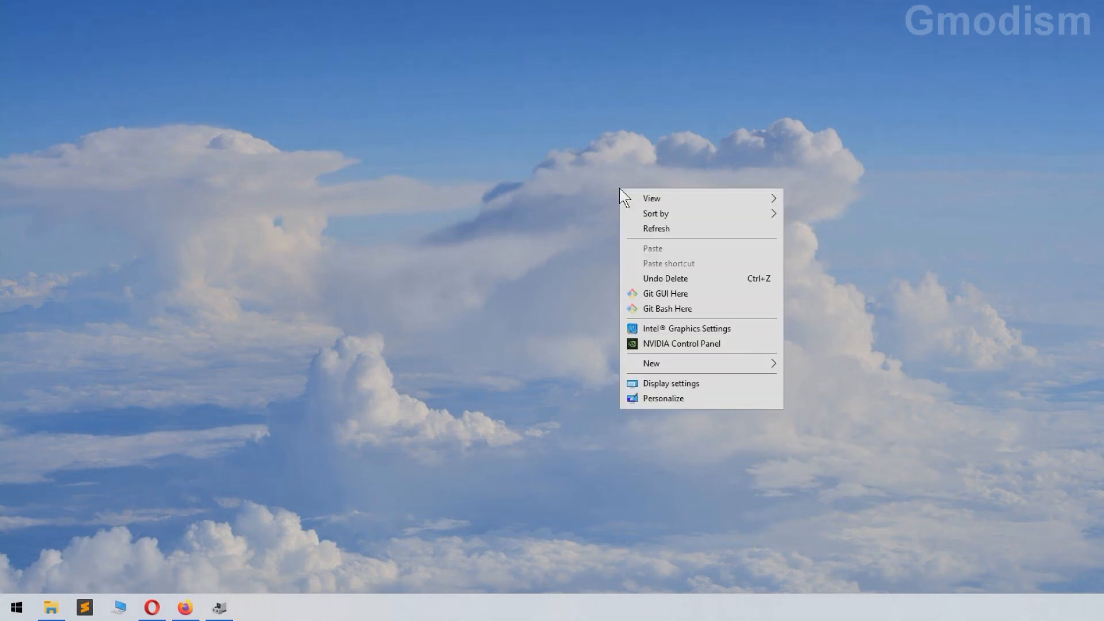
click(679, 344)
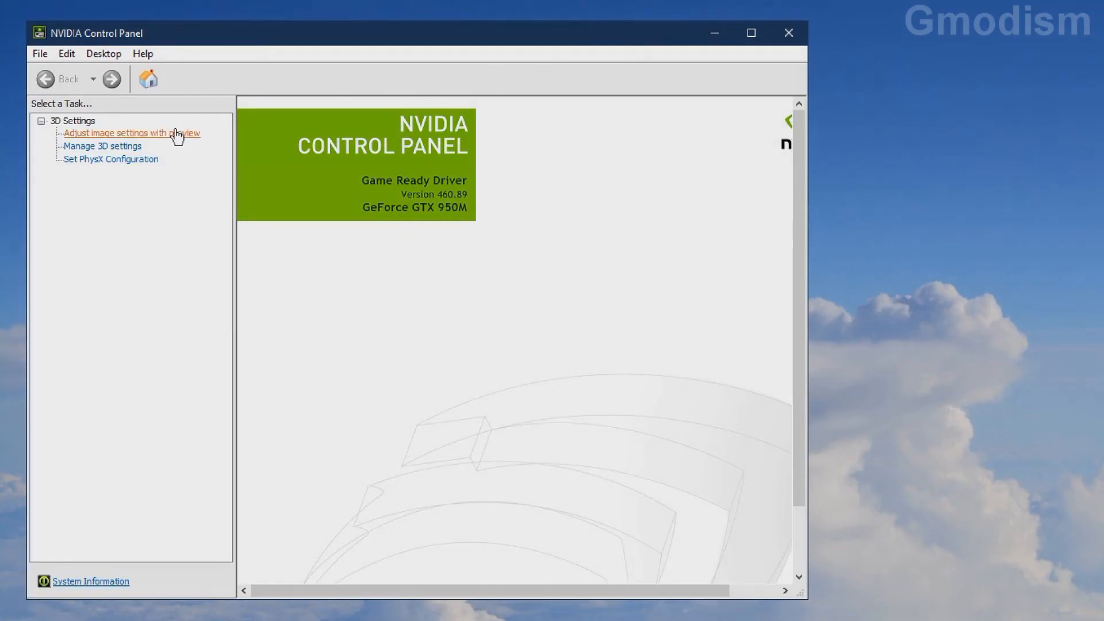
- In Adjust image settings with preview, choose 'Use my preference' set fully to Performance
click(131, 134)
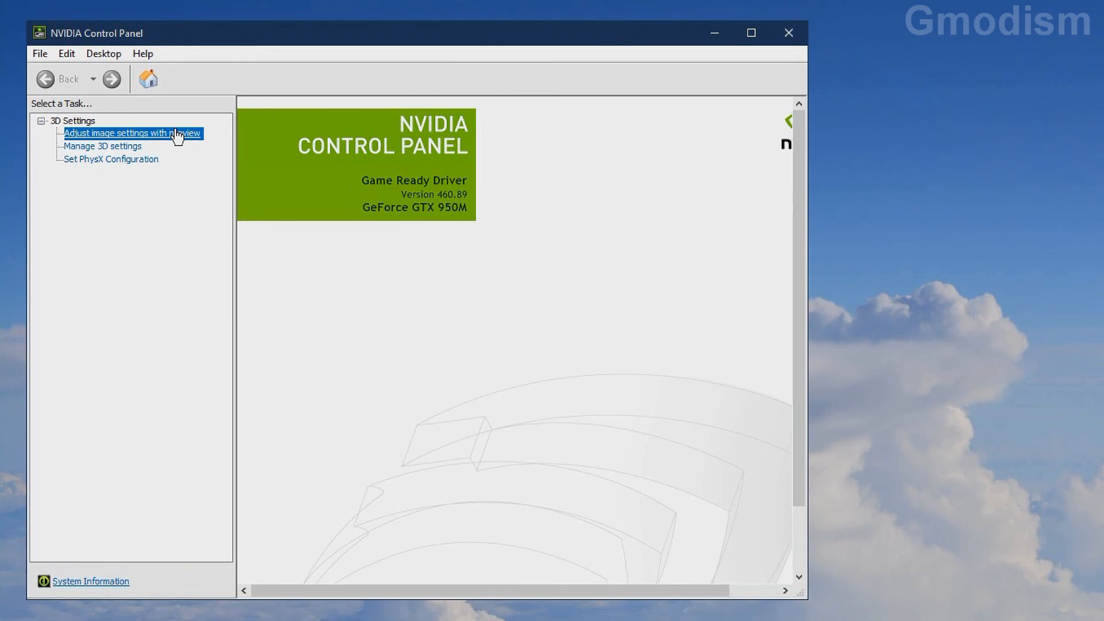
click(131, 134)
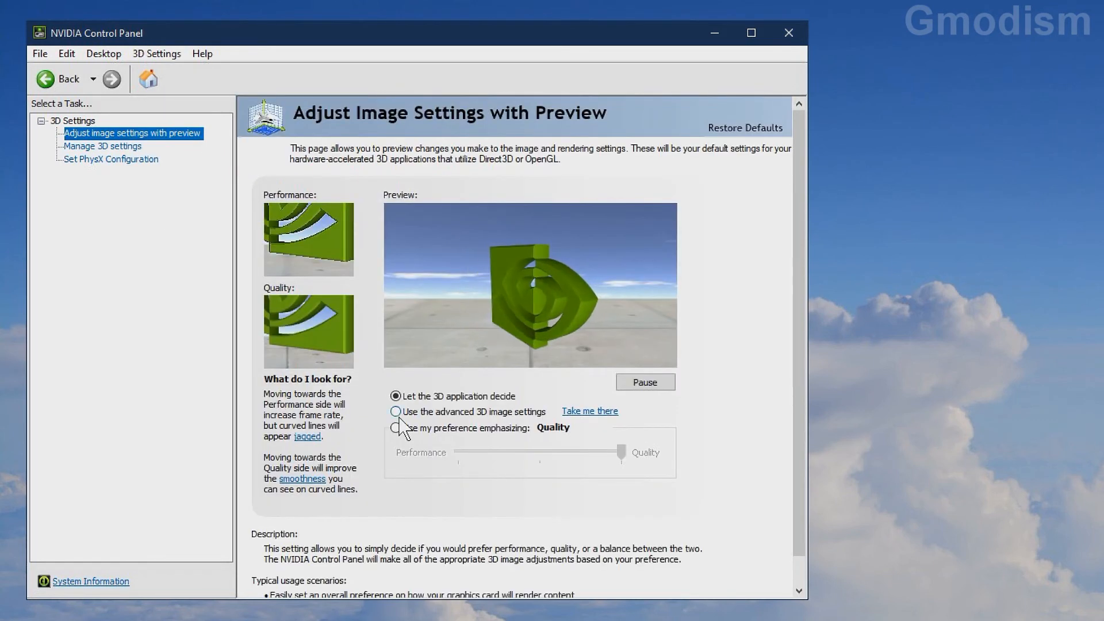
click(395, 428)
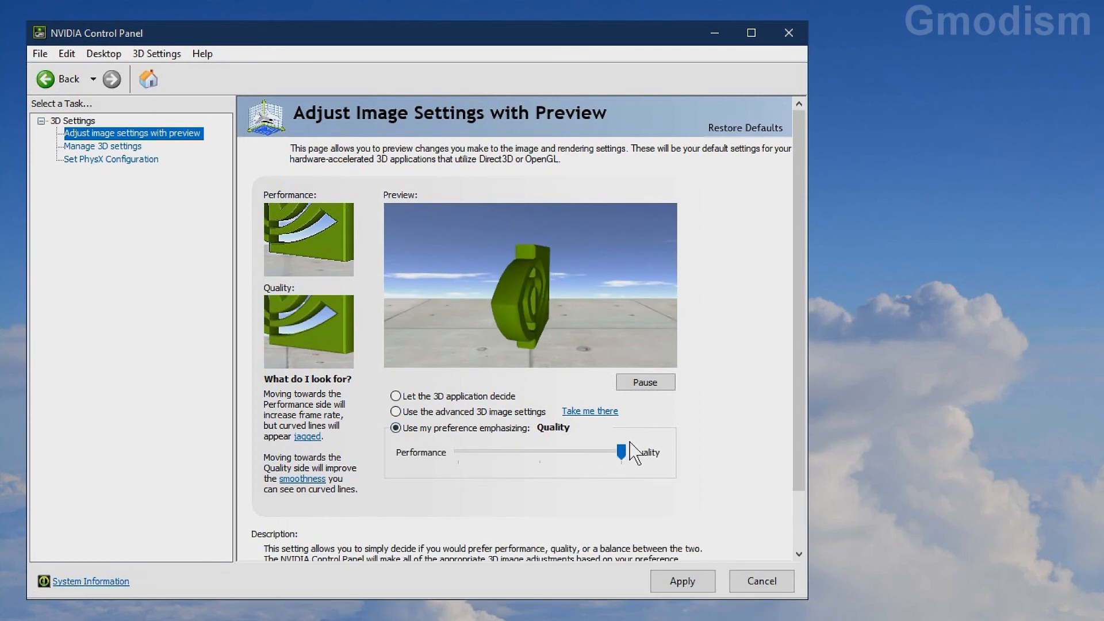
drag(620, 452, 461, 453)
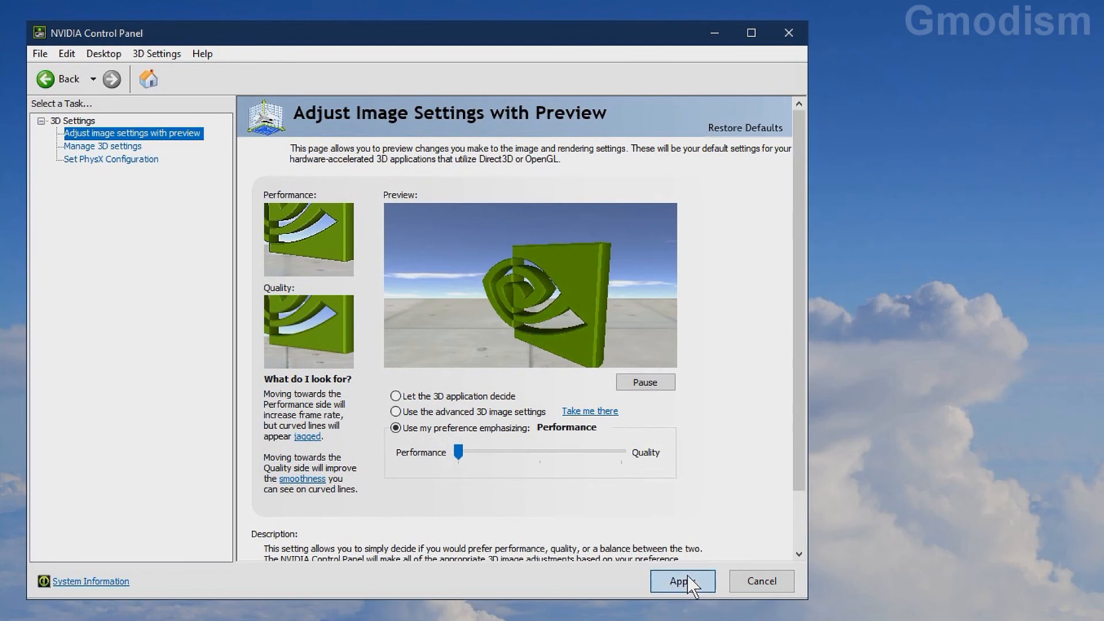
- Apply the Performance preference and set the preferred graphics processor to High-performance NVIDIA
click(102, 147)
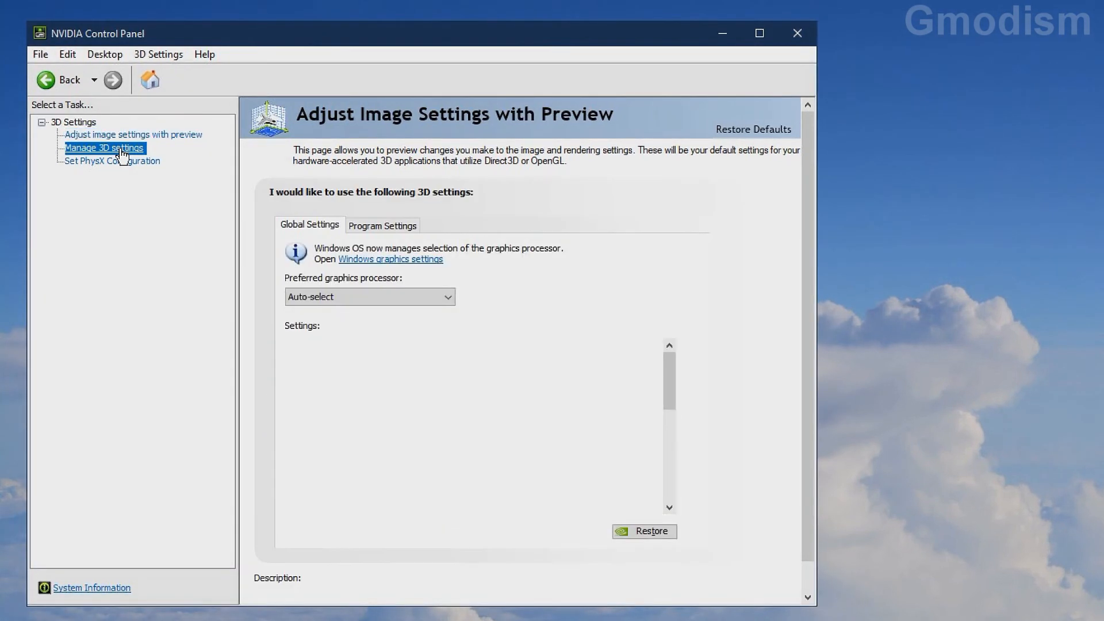
click(104, 147)
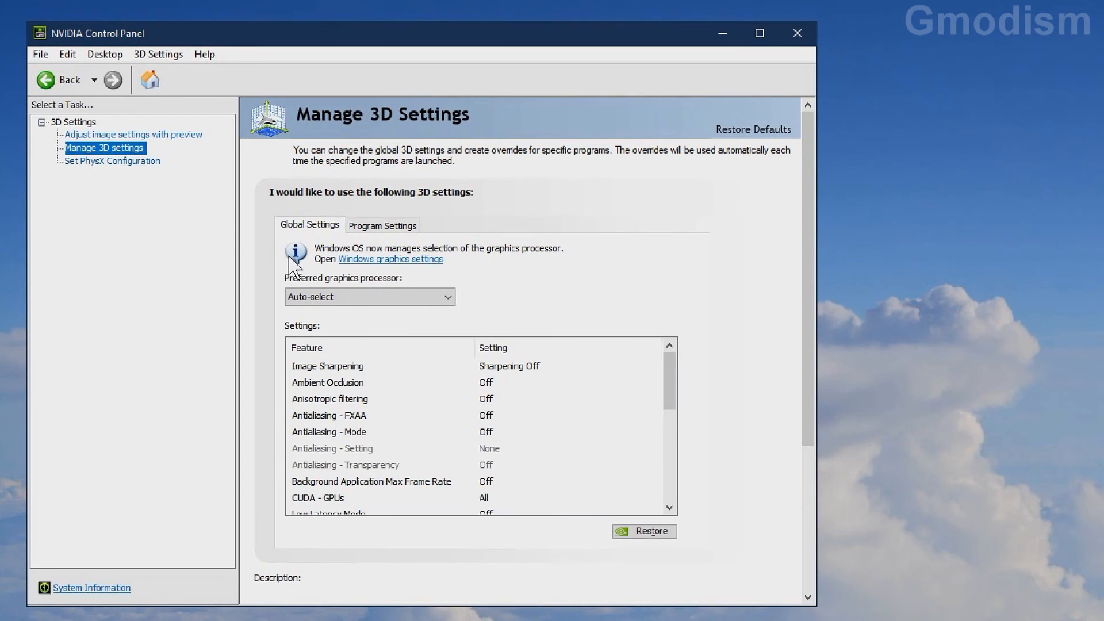
click(370, 297)
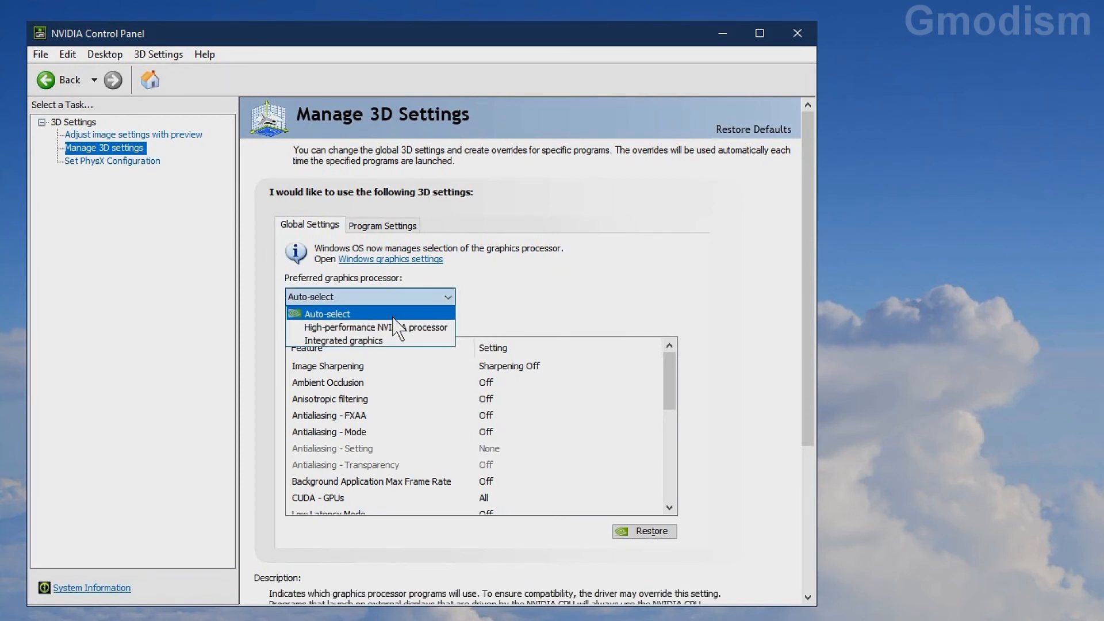
click(347, 326)
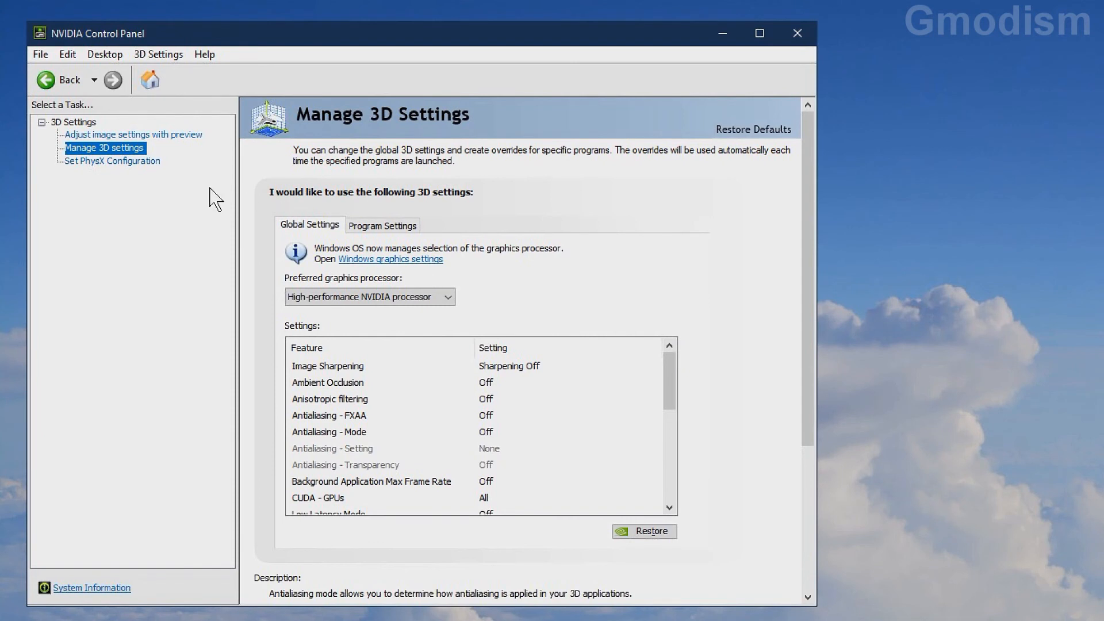
- In Set PhysX Configuration, assign PhysX to GeForce GTX 950M and apply it
click(113, 161)
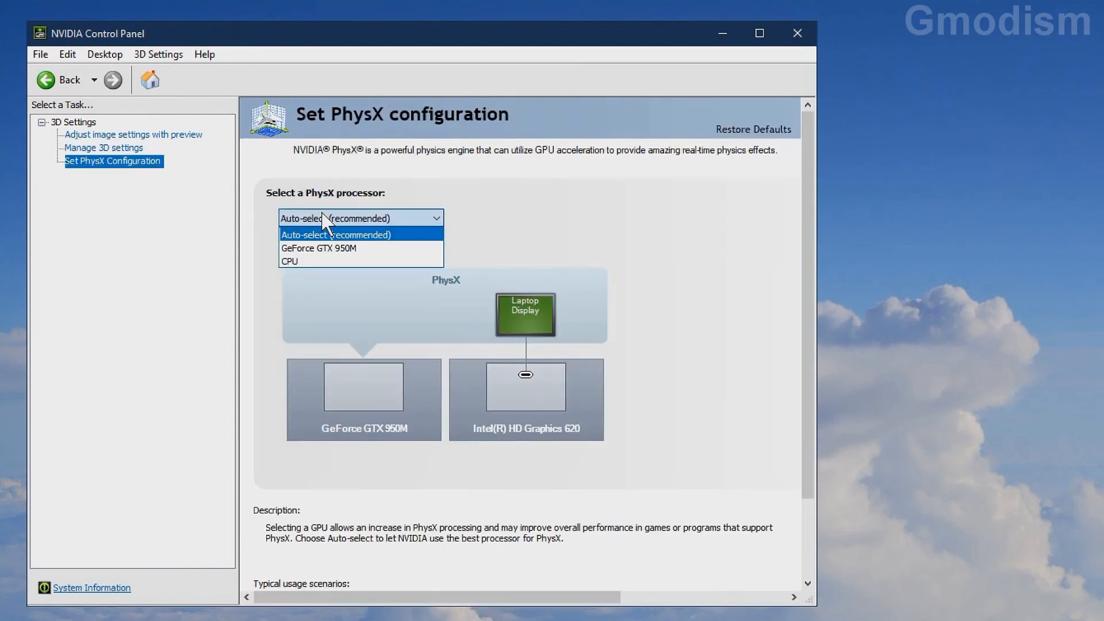
mouse_move(318, 248)
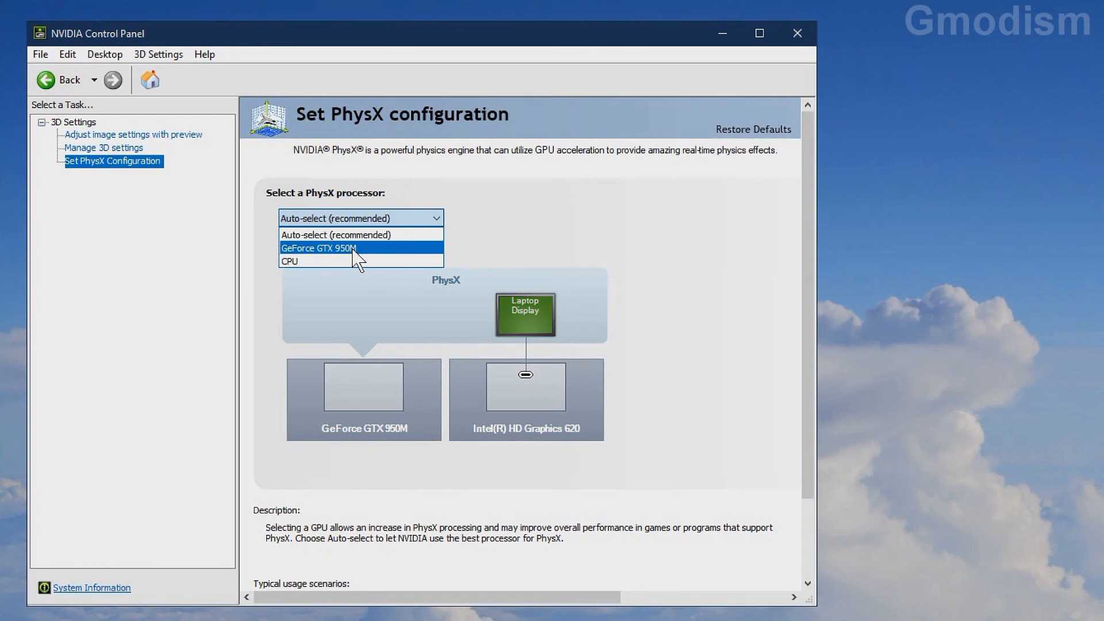
click(317, 249)
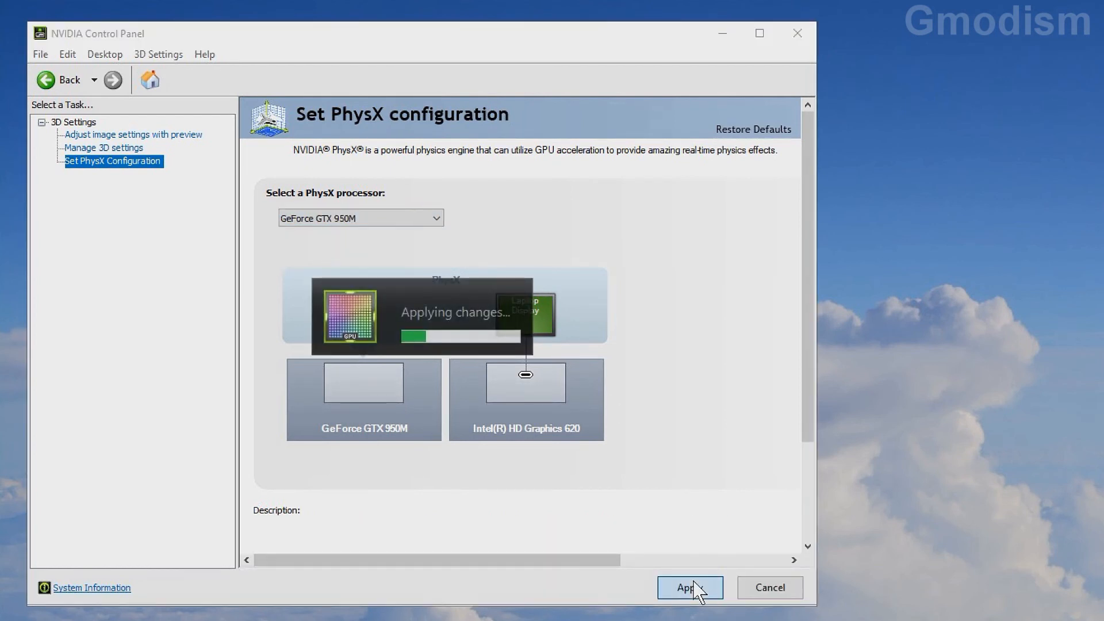
click(689, 587)
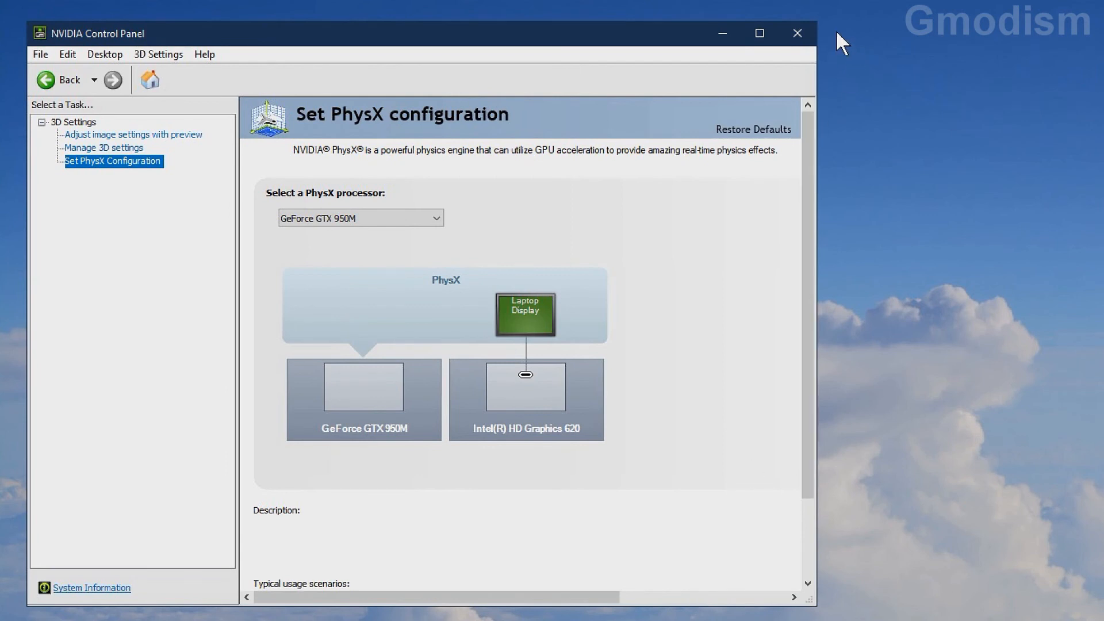